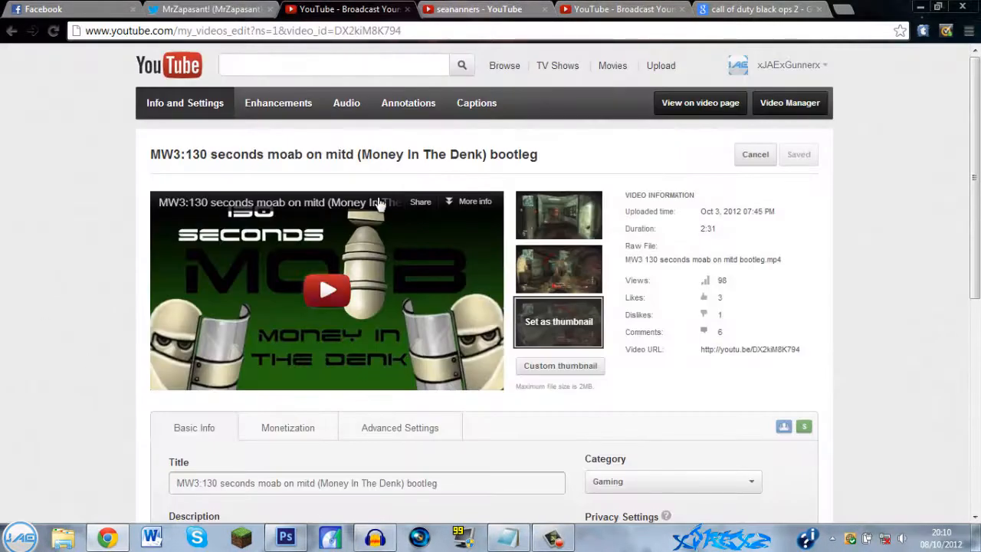
mouse_move(217, 322)
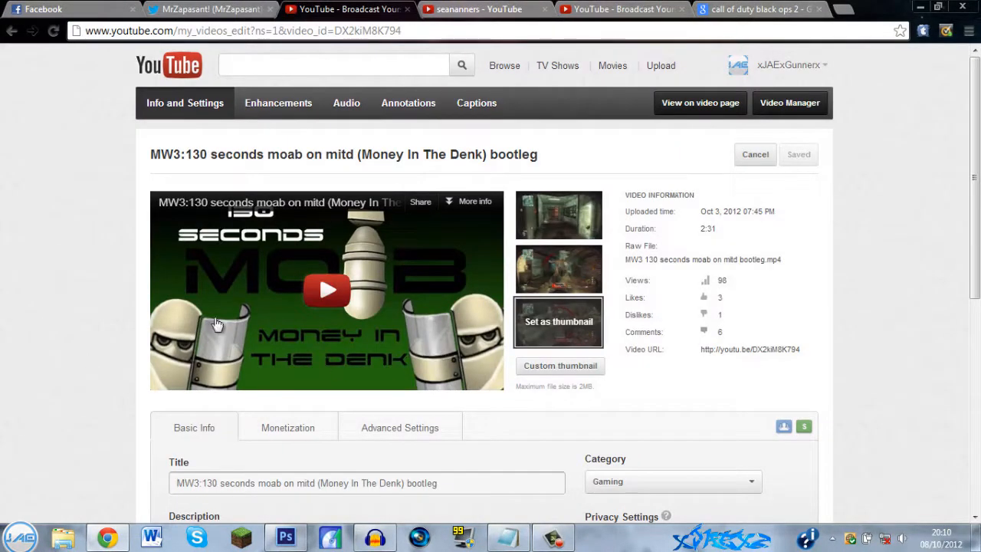
mouse_move(331, 319)
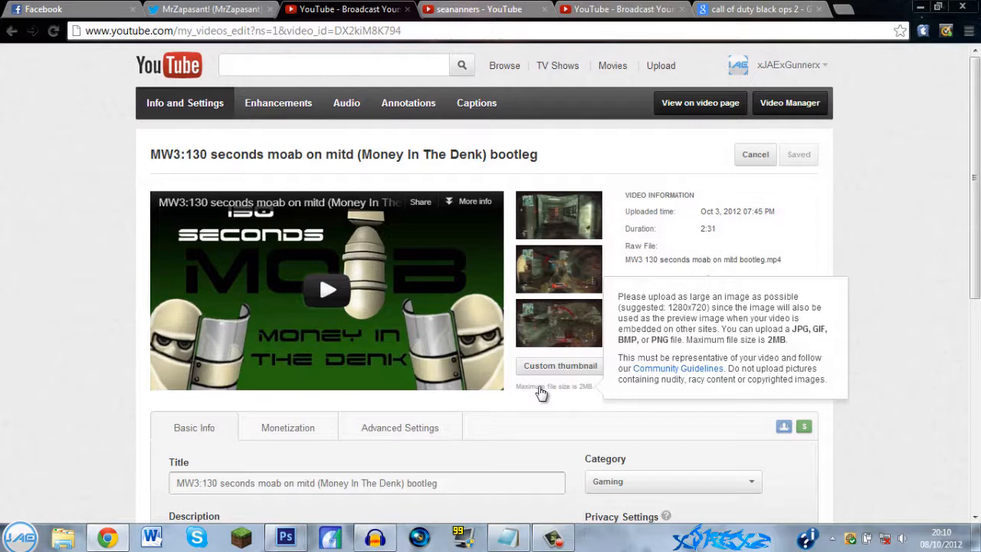
Step: Bring up the SeaNanners gaming video search results to compare their thumbnails
left_click(479, 9)
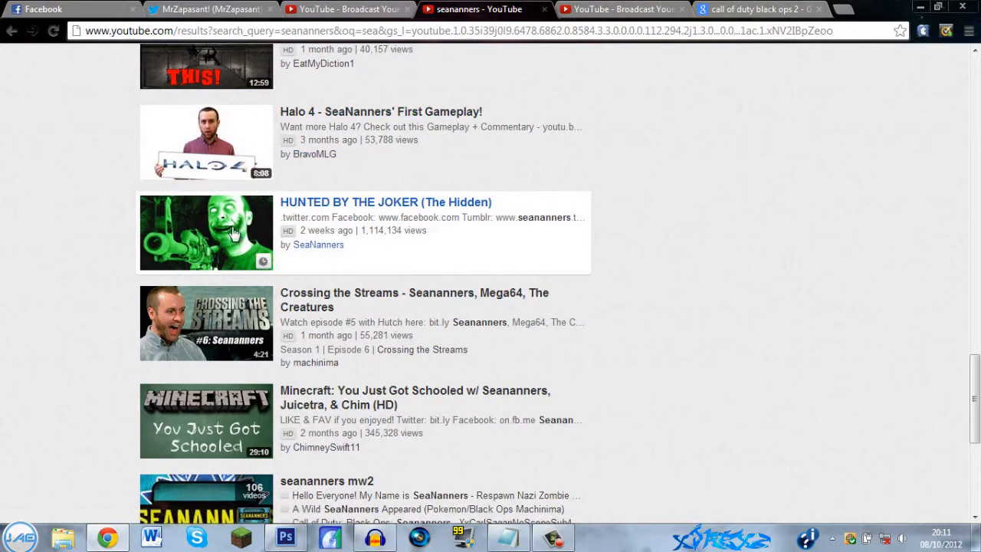
mouse_move(234, 326)
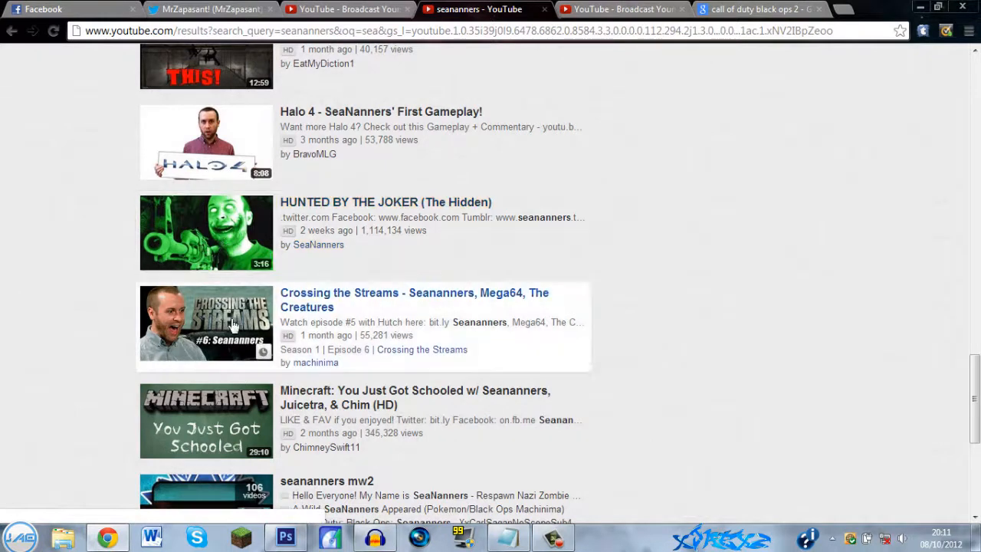
mouse_move(228, 335)
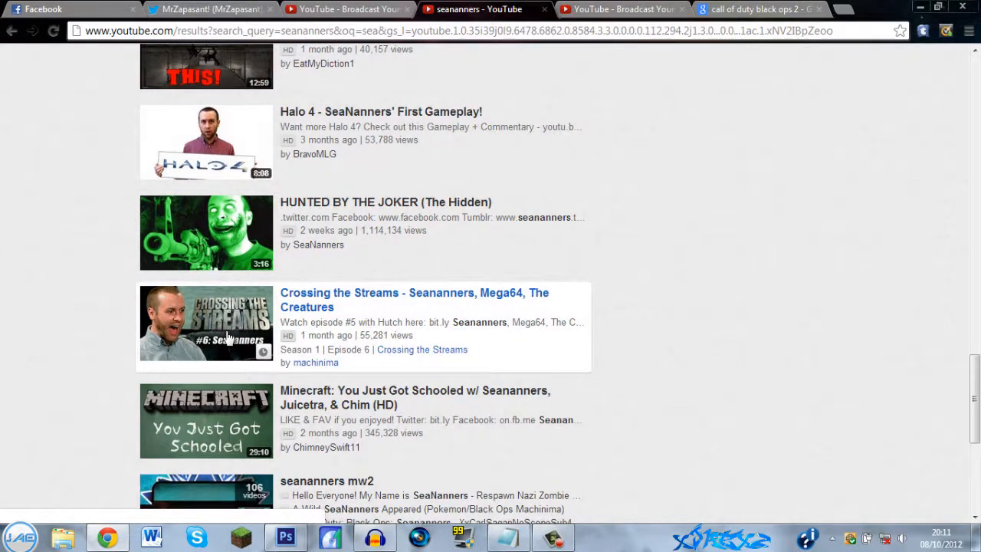
mouse_move(295, 383)
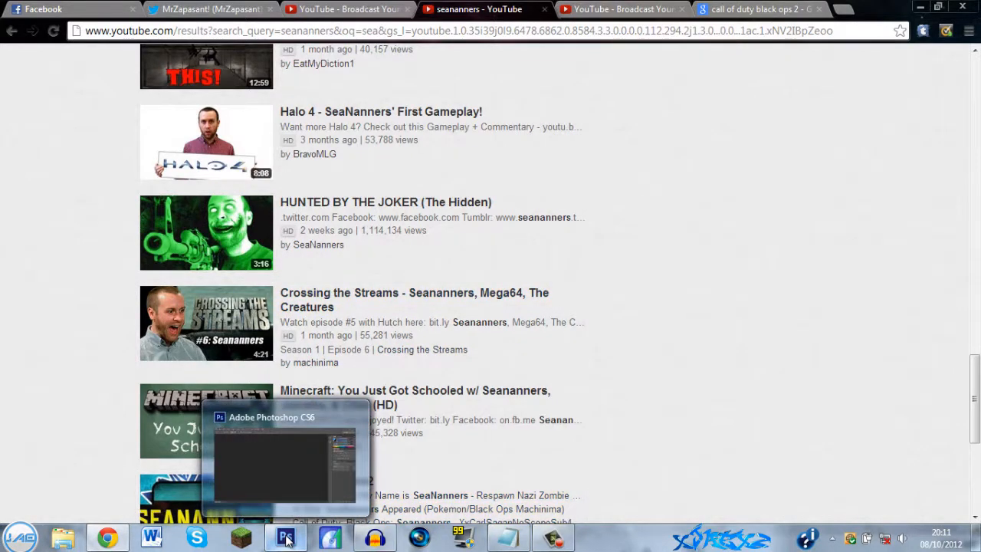
Step: In Photoshop, create a new transparent document of 1280 by 720 pixels
left_click(285, 537)
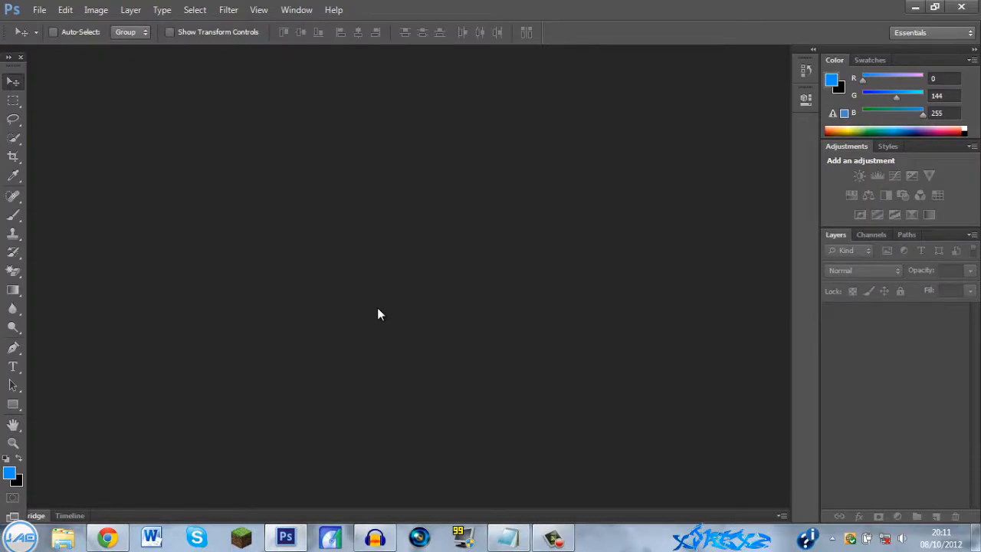
mouse_move(365, 309)
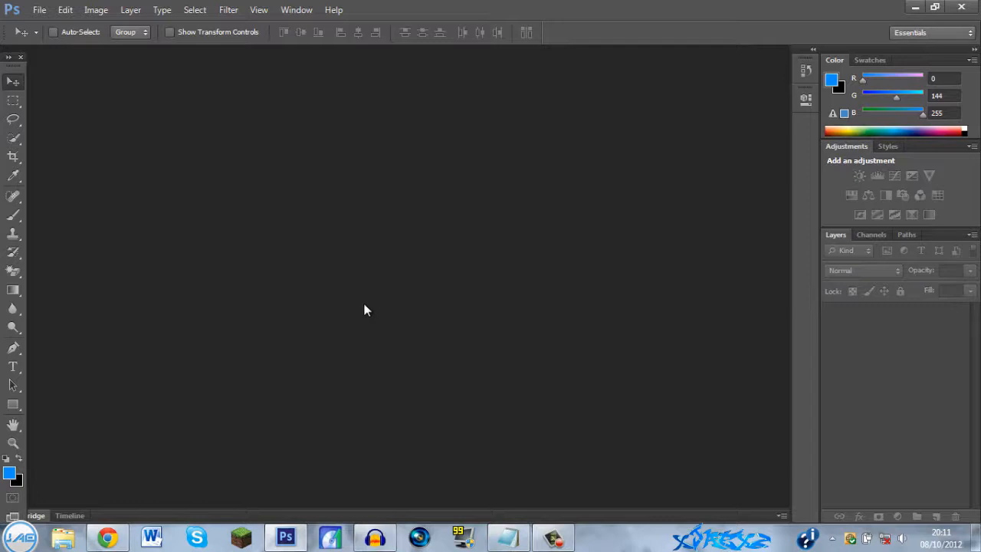
left_click(39, 10)
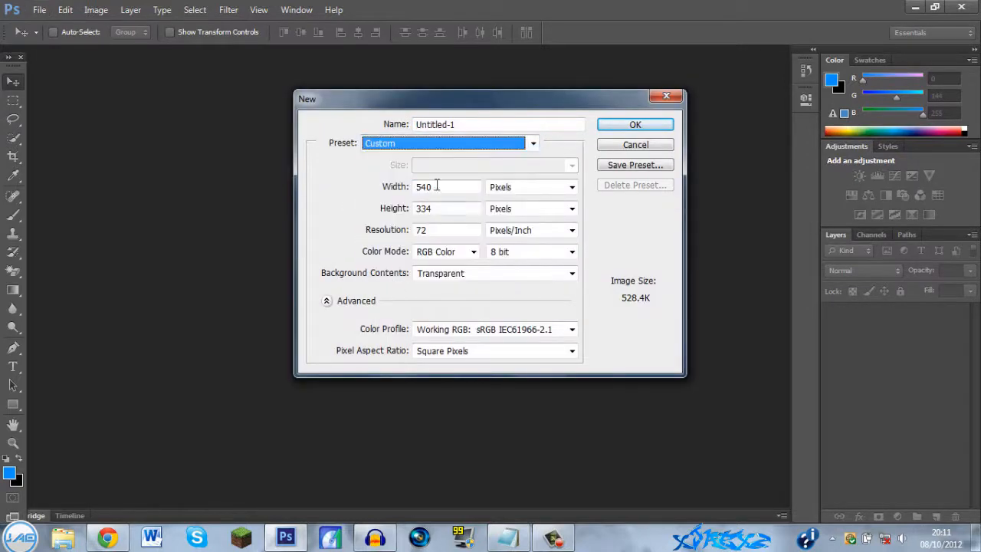
left_click(448, 186)
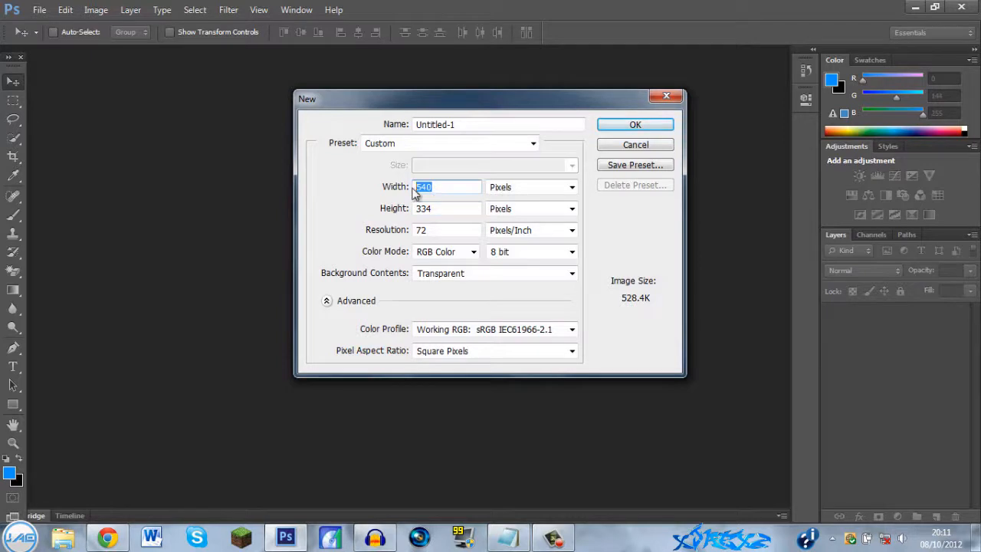
type("1280")
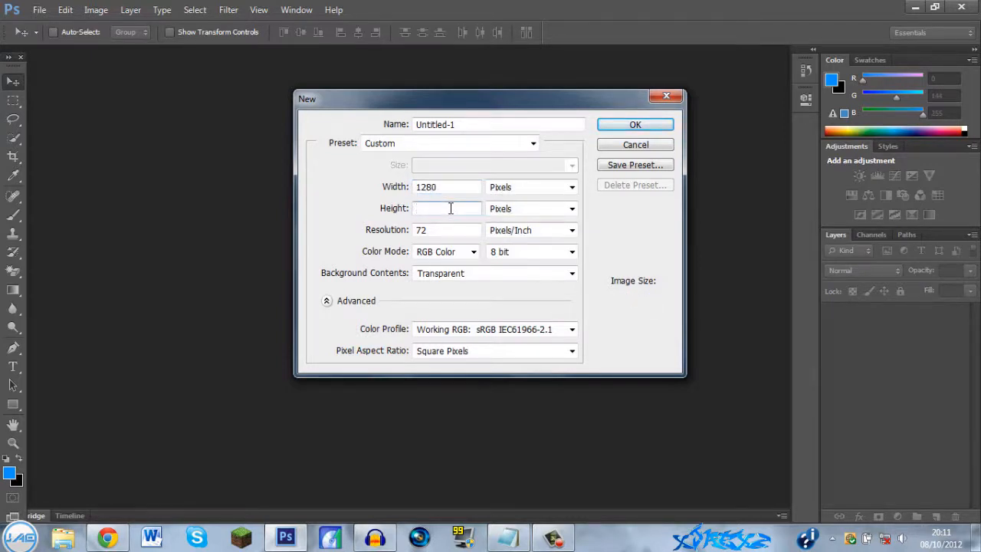
type("720")
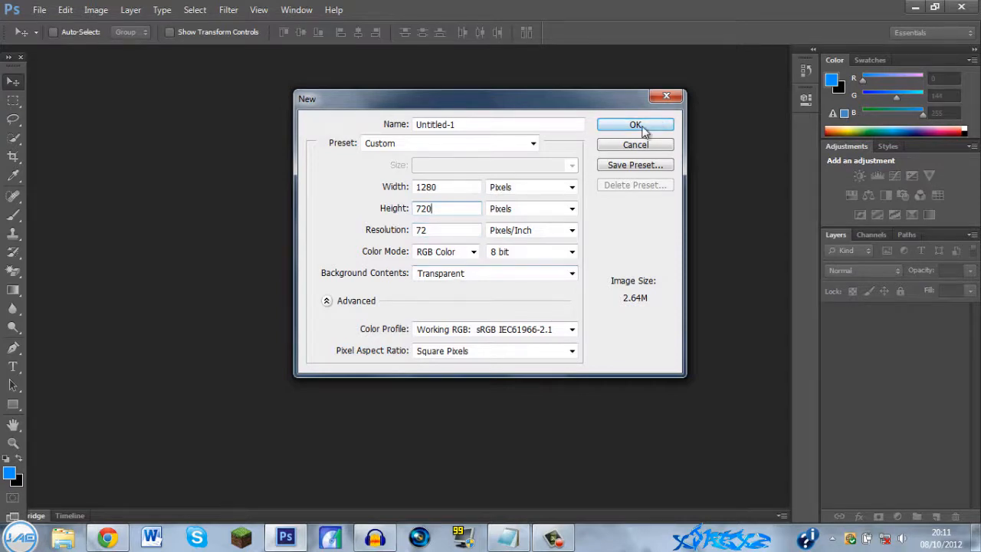
left_click(635, 125)
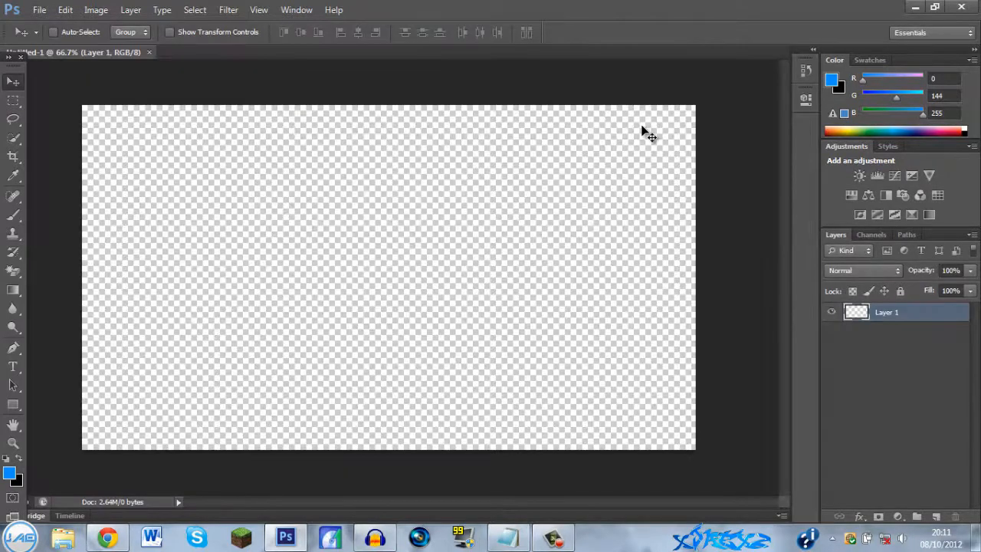
mouse_move(383, 206)
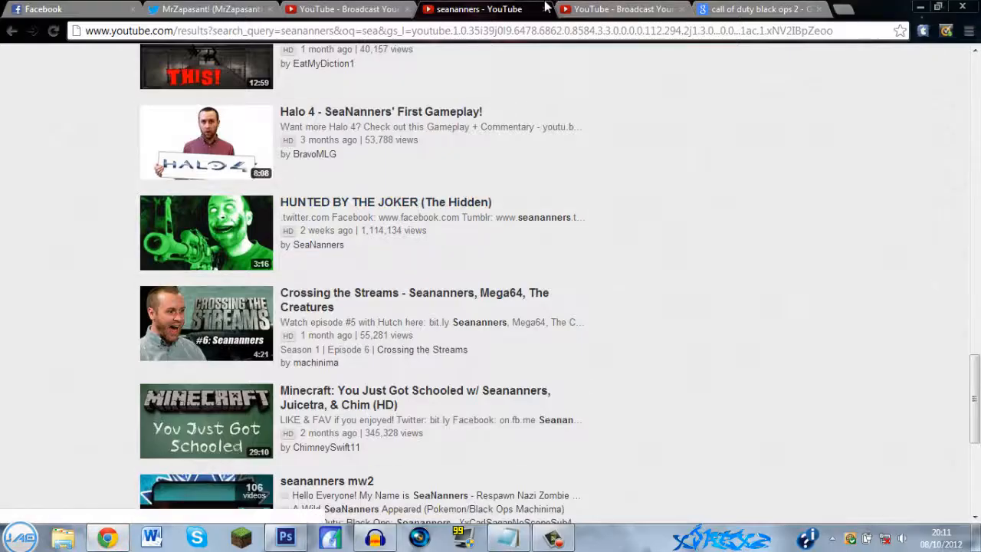
Step: Open the Black Ops 2 soldier-and-drones result in Google Images and copy the image
left_click(759, 9)
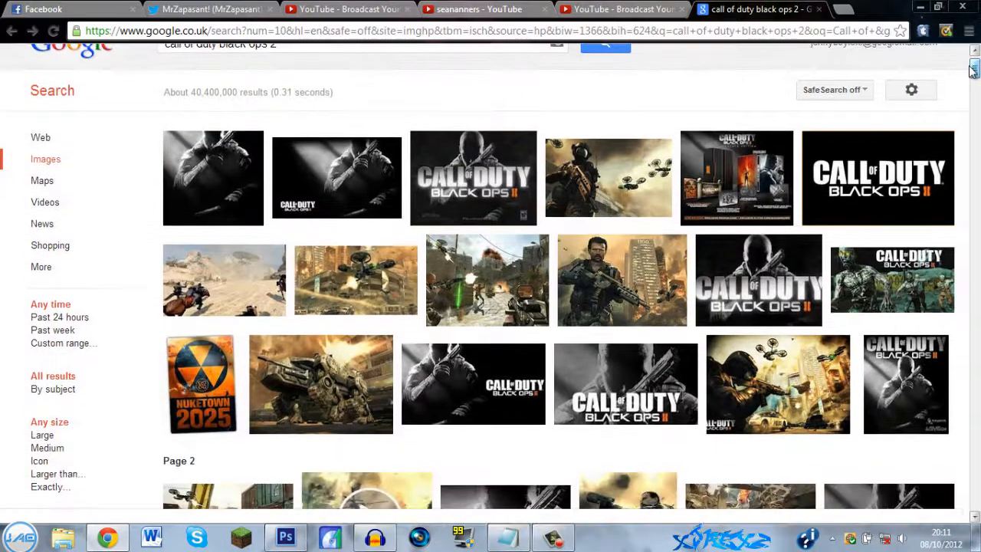
left_click(608, 177)
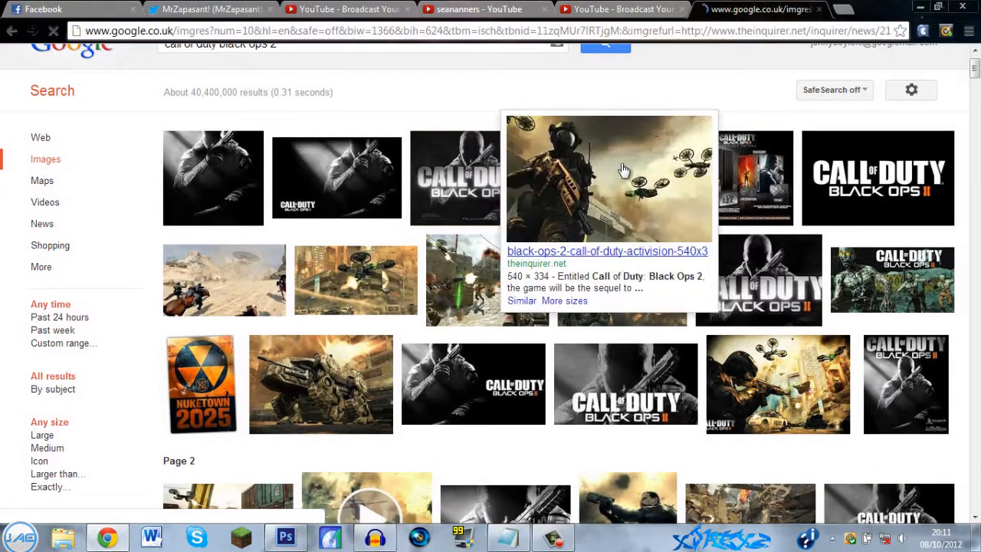
left_click(608, 176)
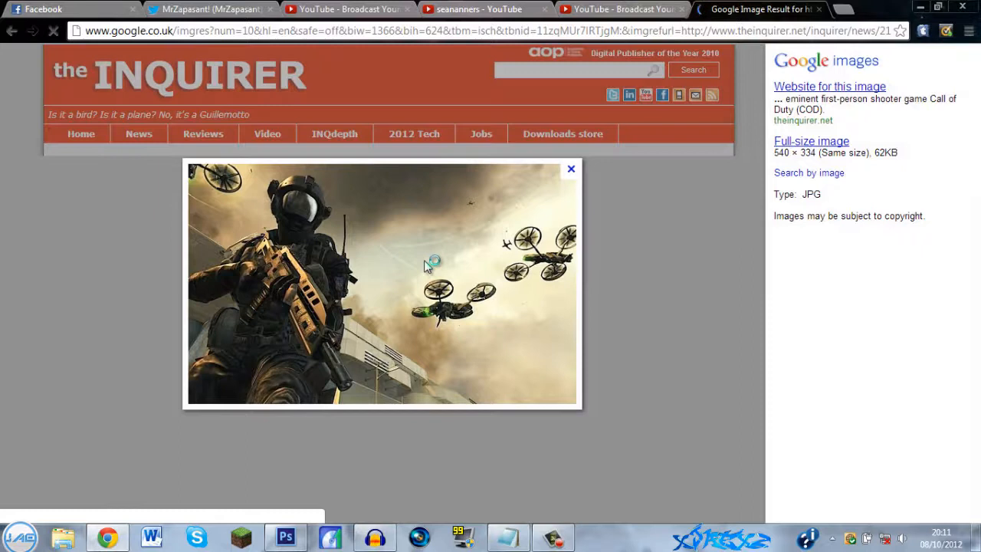
right_click(429, 264)
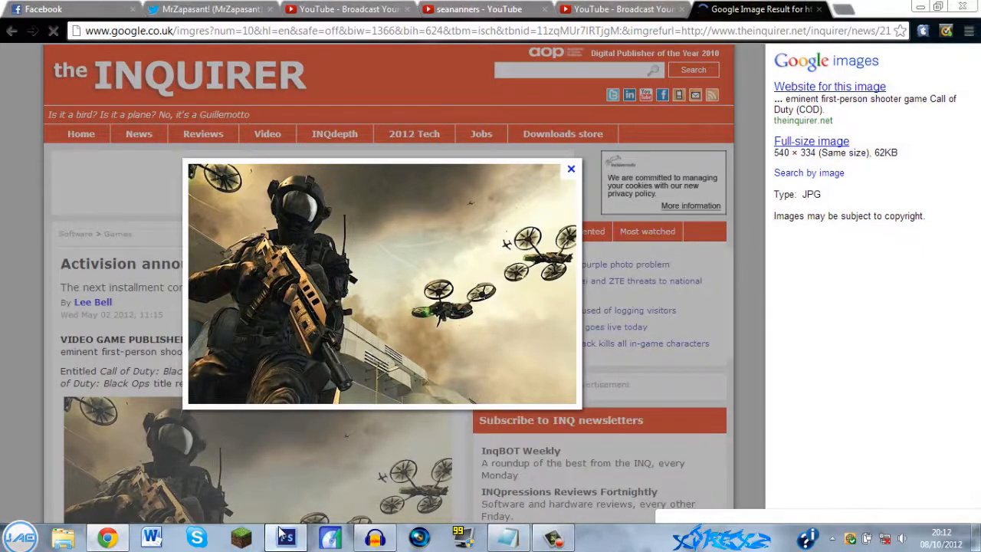
left_click(285, 537)
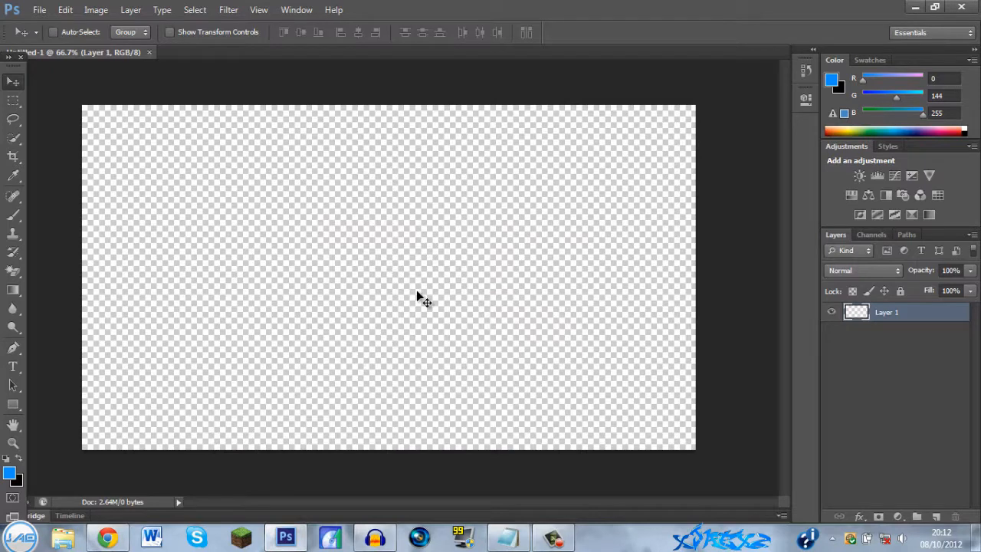
mouse_move(243, 107)
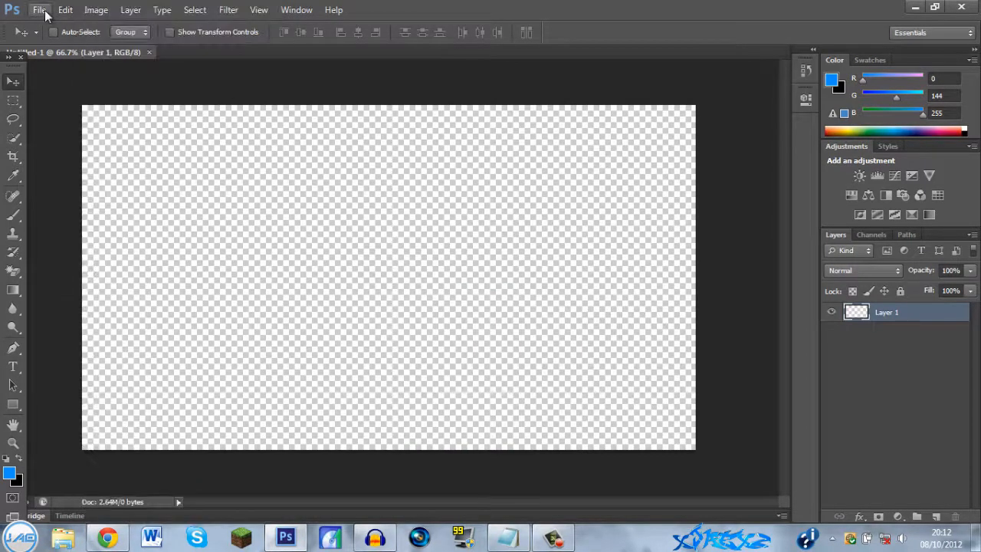
Step: Paste the copied Black Ops 2 image into the new document
left_click(39, 10)
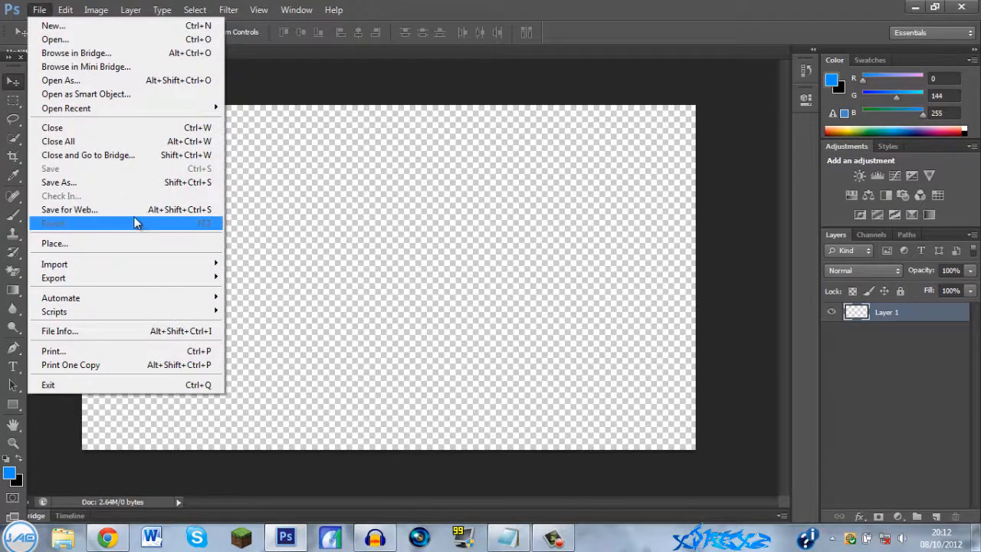
mouse_move(125, 182)
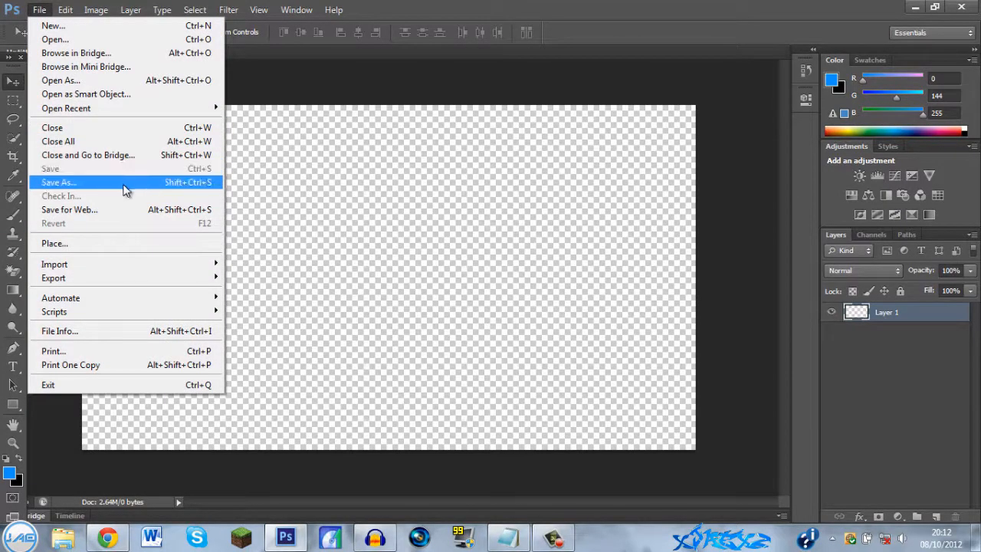
left_click(66, 10)
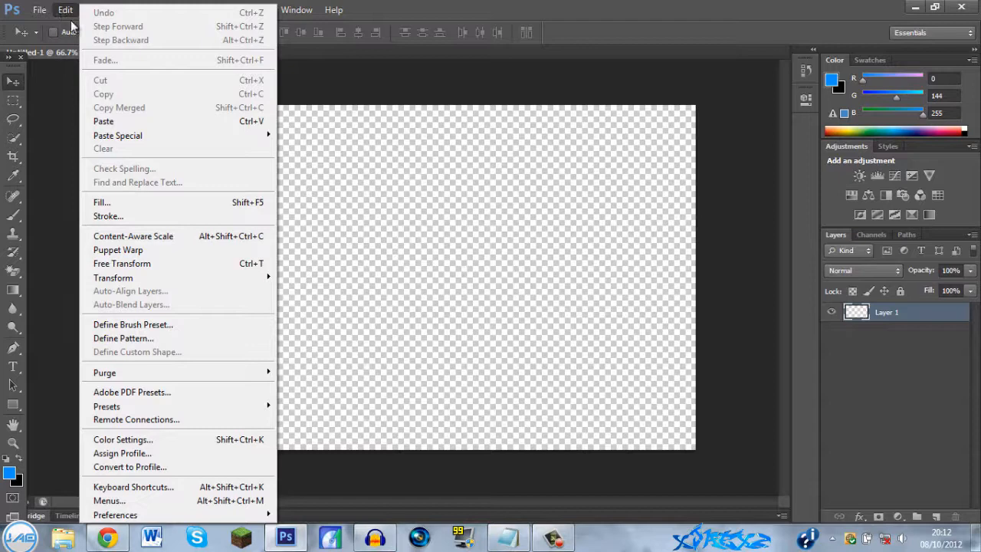
left_click(104, 121)
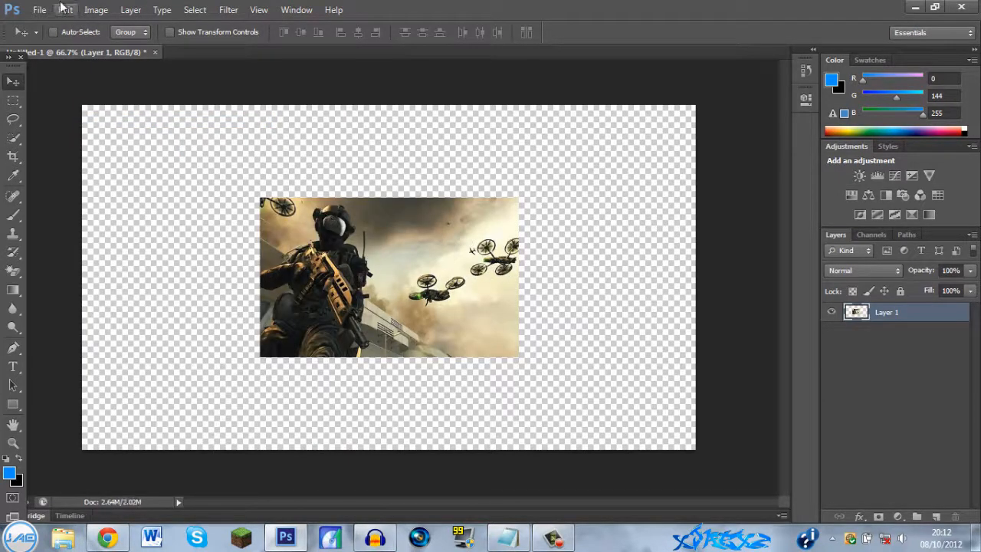
Step: Scale the pasted image up until it fills the 1280×720 canvas
left_click(65, 9)
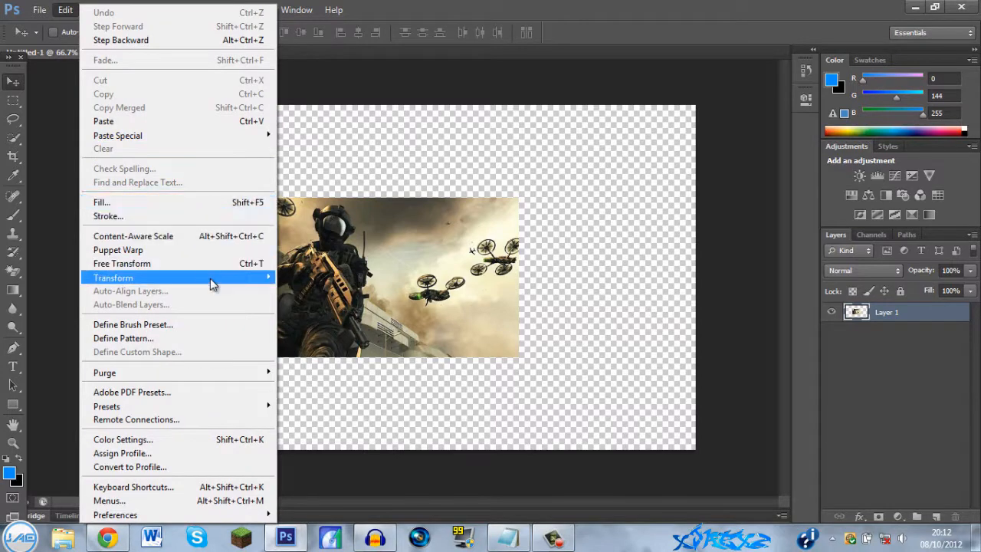
mouse_move(113, 277)
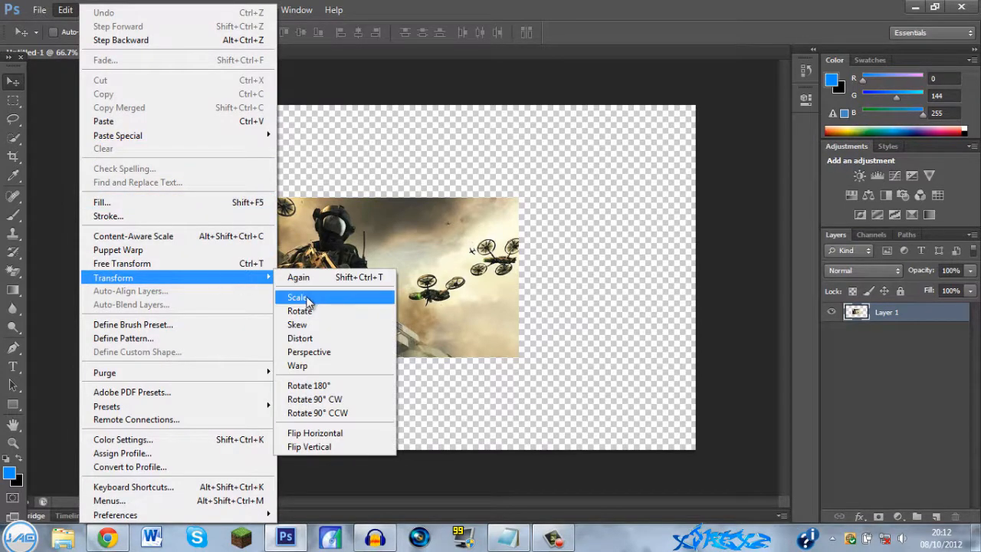
left_click(296, 298)
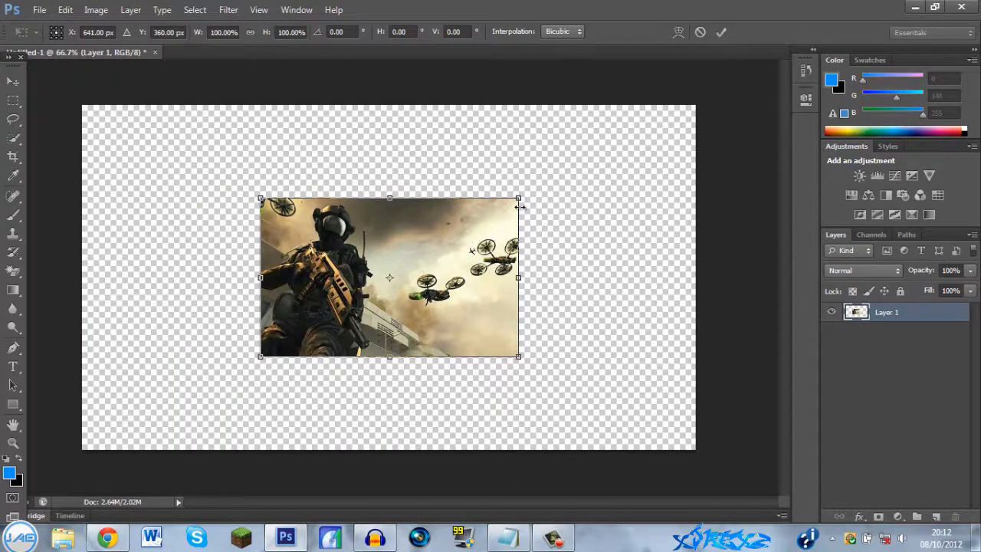
left_click_drag(518, 198, 584, 156)
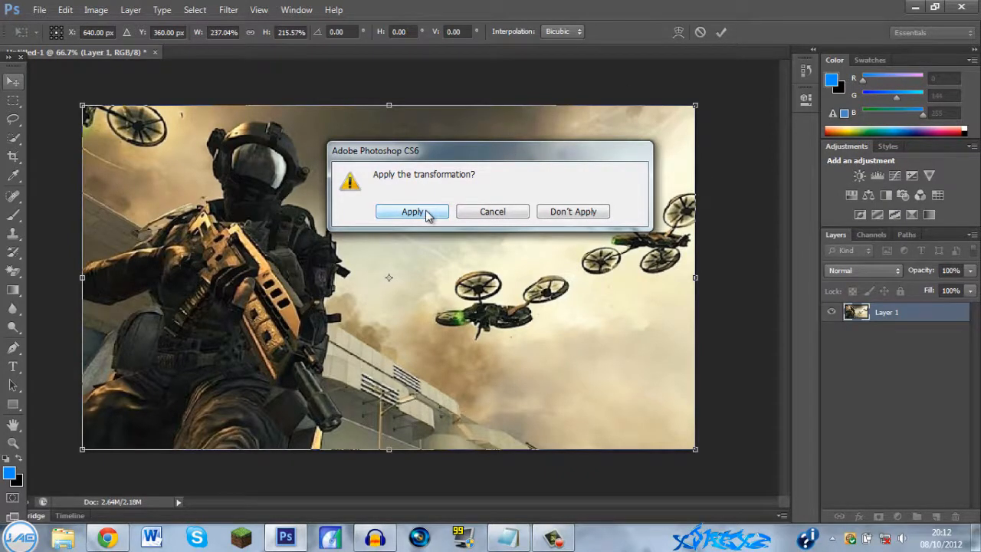
left_click(412, 211)
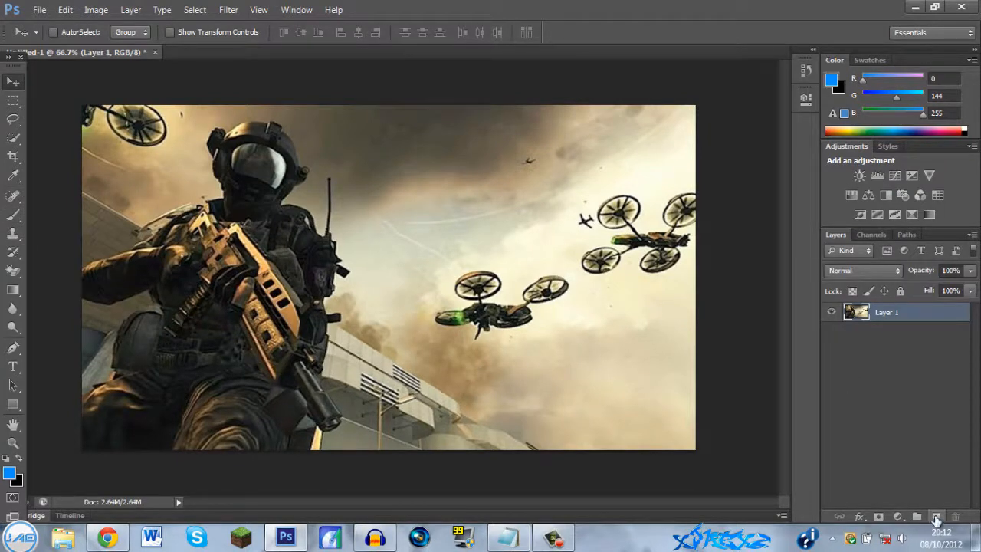
mouse_move(935, 518)
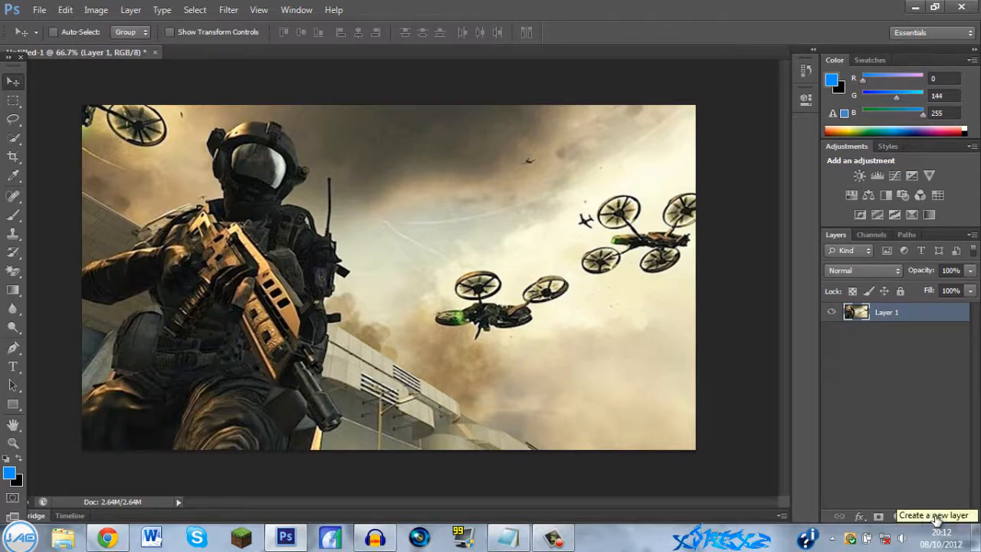
Step: Add a new layer with a top-to-bottom blue-to-black gradient in Overlay mode
left_click(937, 516)
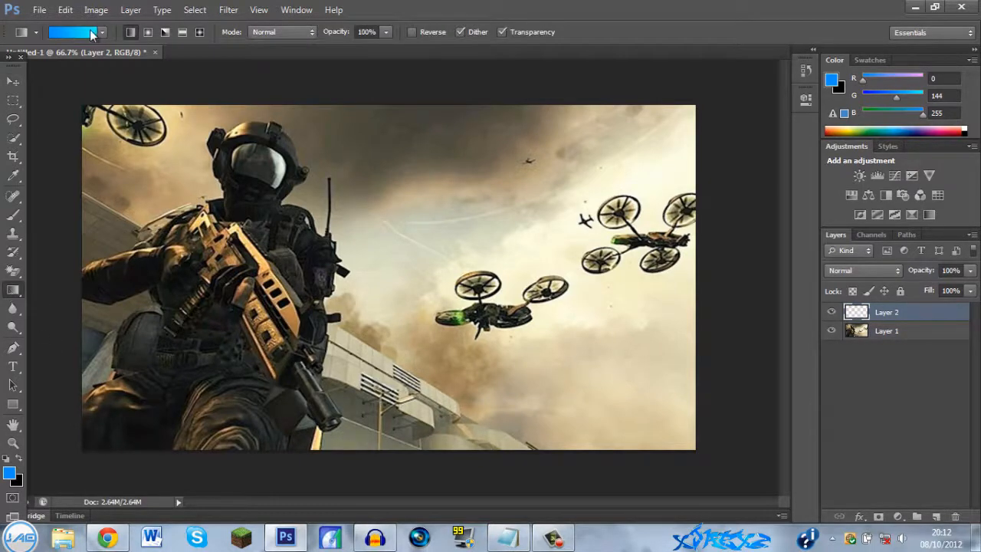
left_click(73, 31)
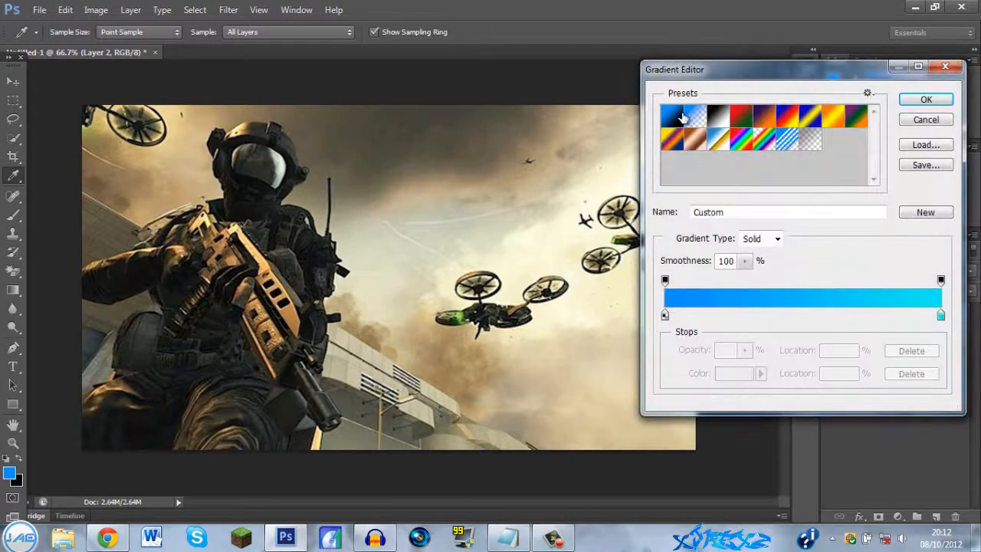
left_click(672, 116)
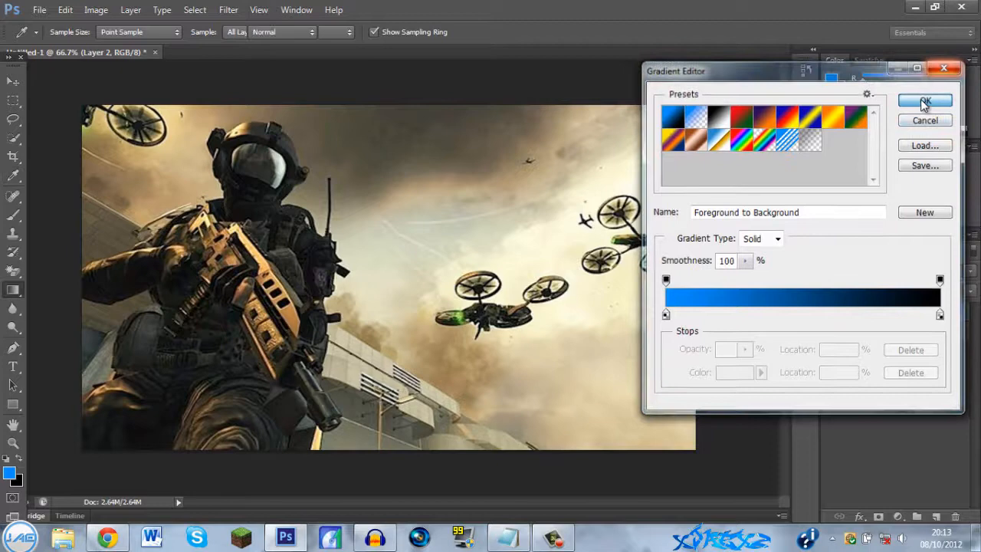
left_click(924, 103)
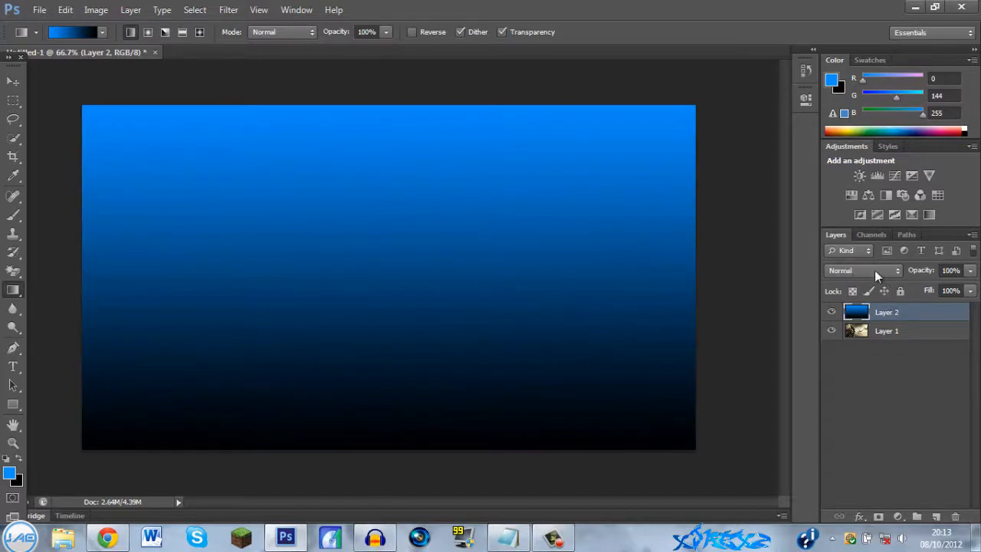
left_click(862, 270)
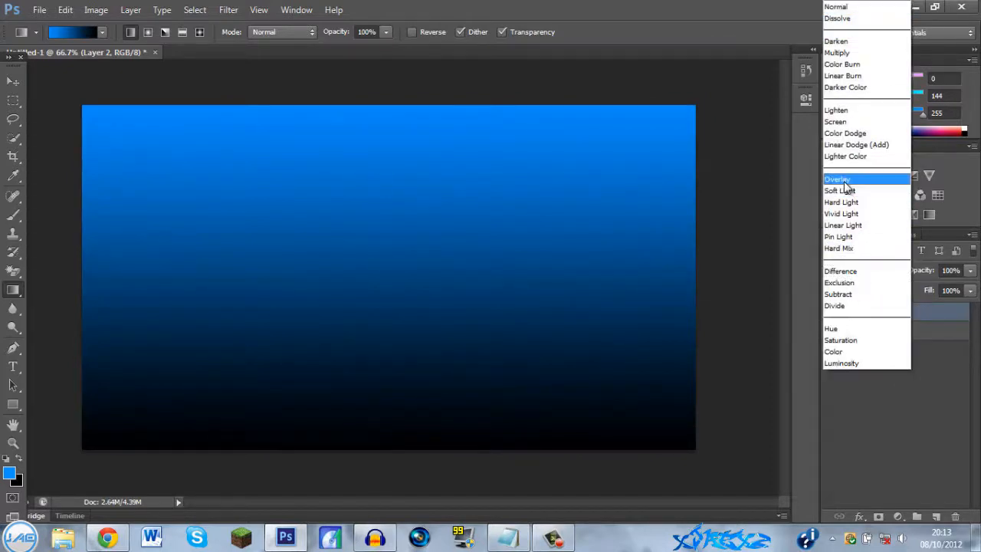
left_click(837, 178)
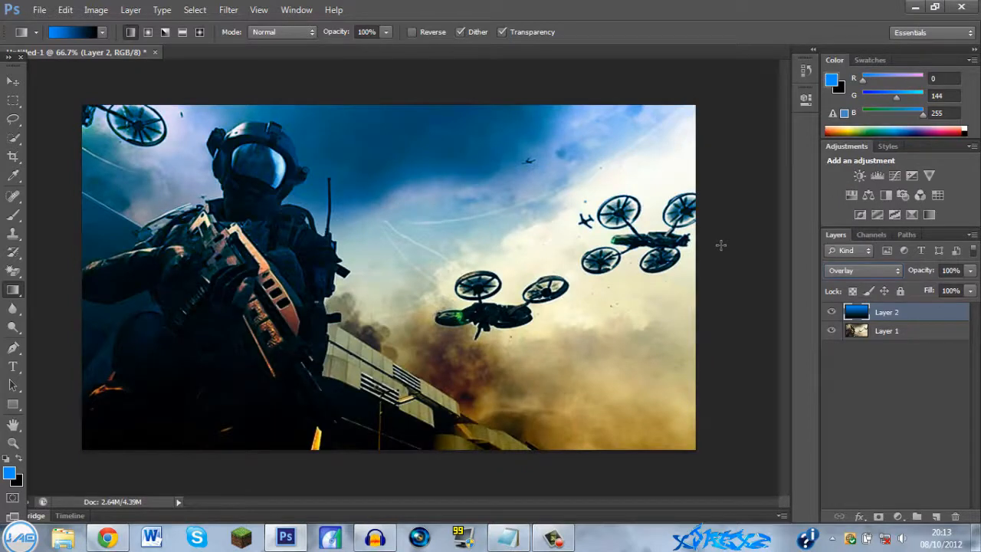
Step: Type 'MR ZAPASANT' in Stencil Std 72 pt in a text box near the top
left_click(831, 312)
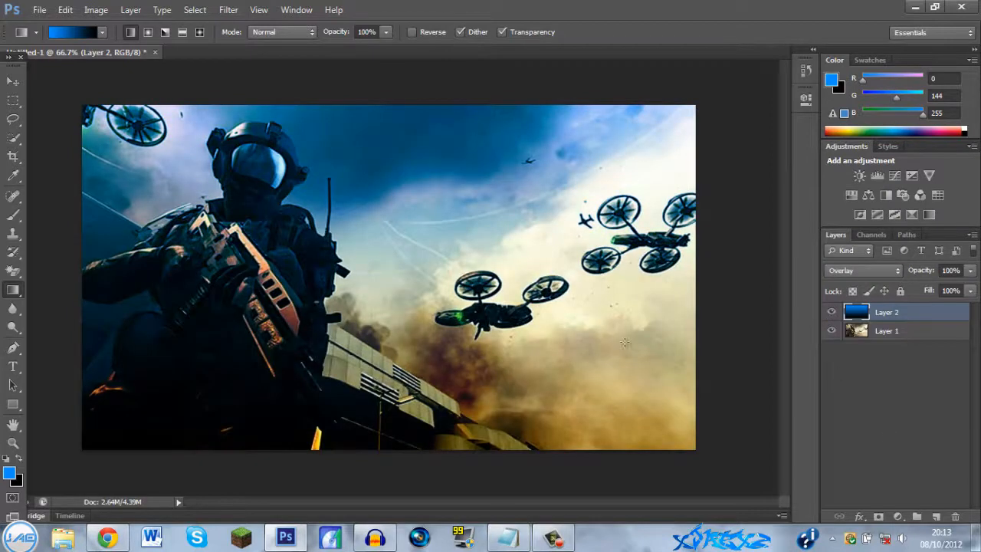
mouse_move(360, 112)
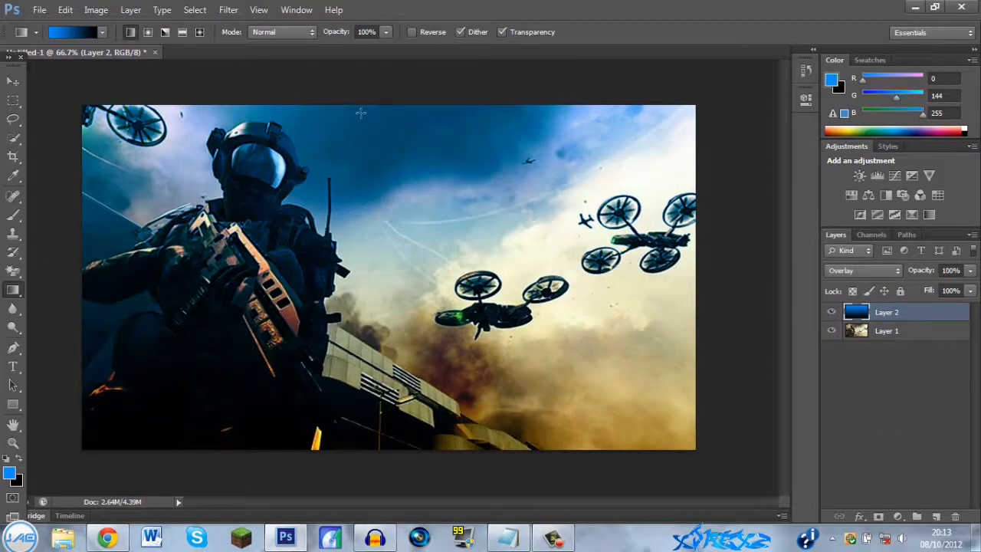
left_click(13, 367)
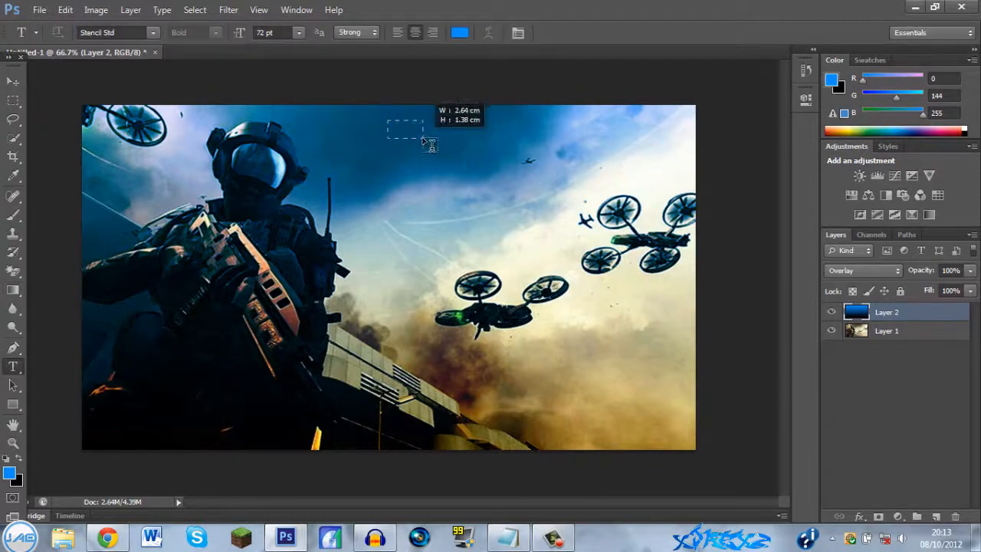
left_click_drag(405, 132, 632, 264)
type("MR")
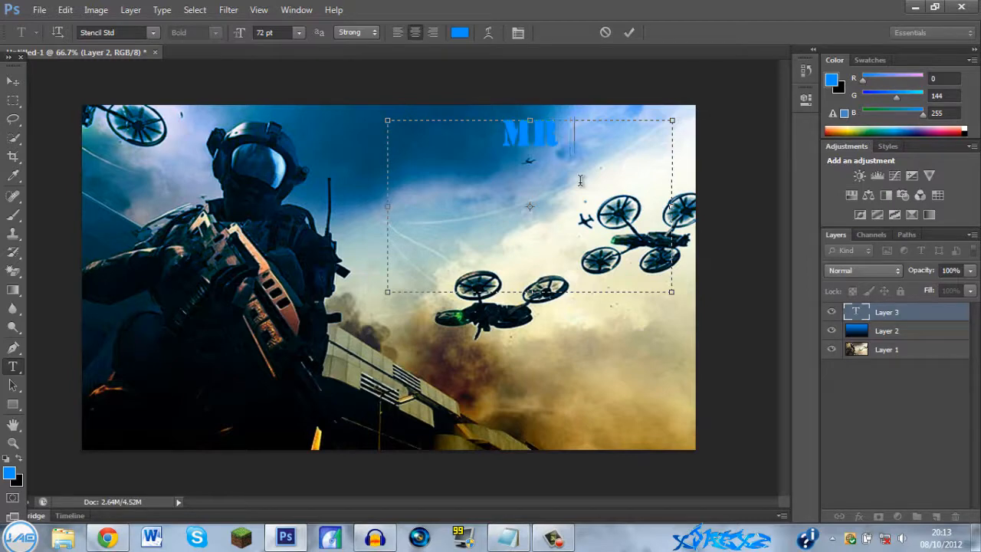
type("ZAPASANT")
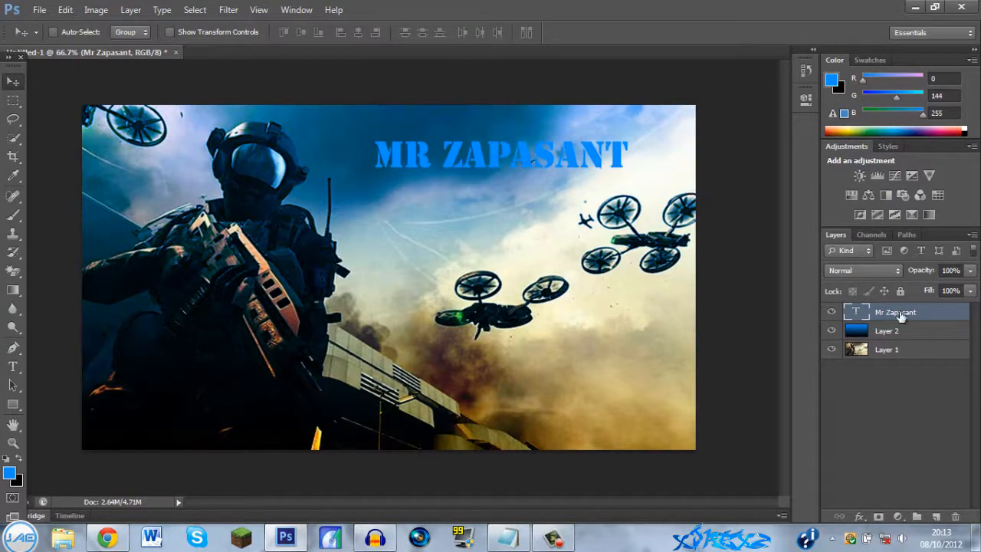
double_click(895, 312)
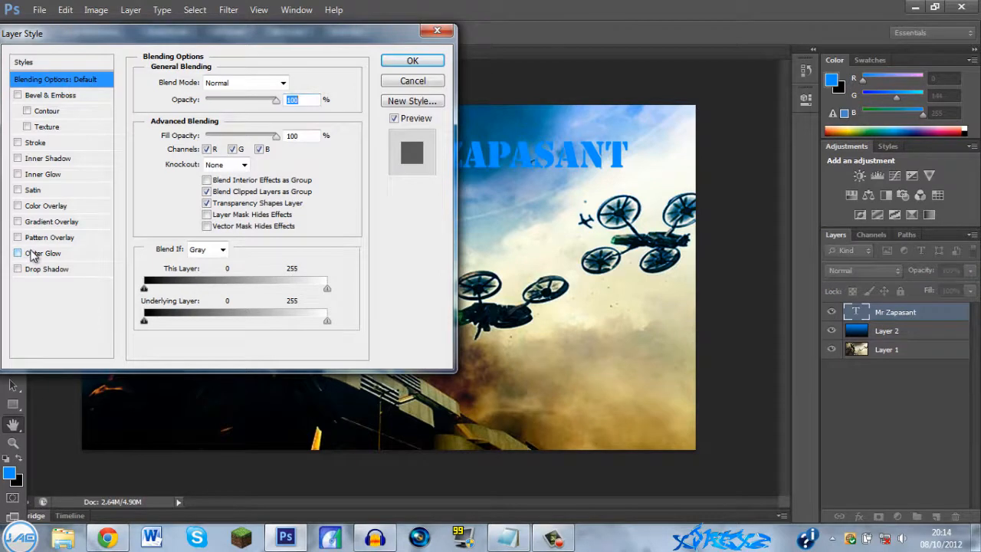
Step: Apply an Outer Glow layer style to the MR ZAPASANT title
left_click(44, 252)
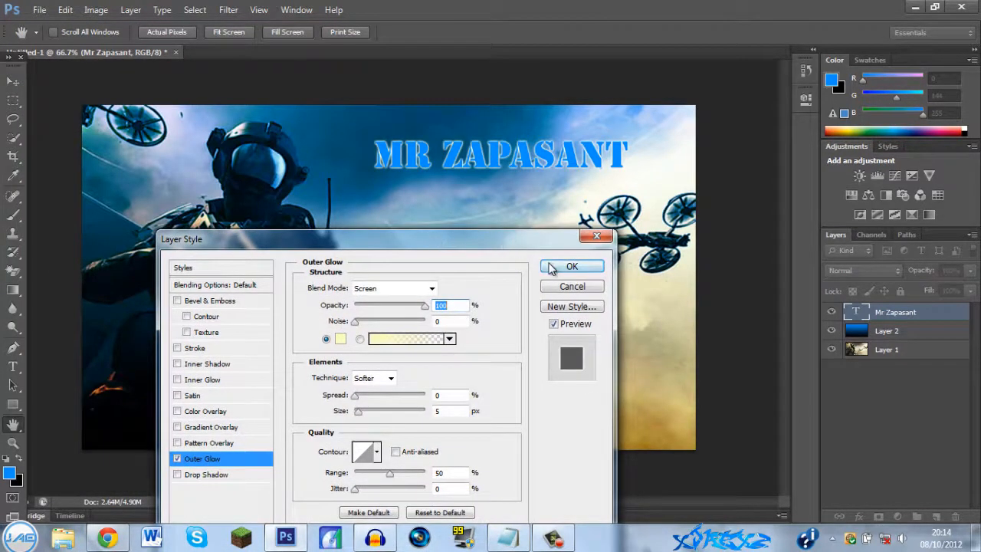
left_click(571, 265)
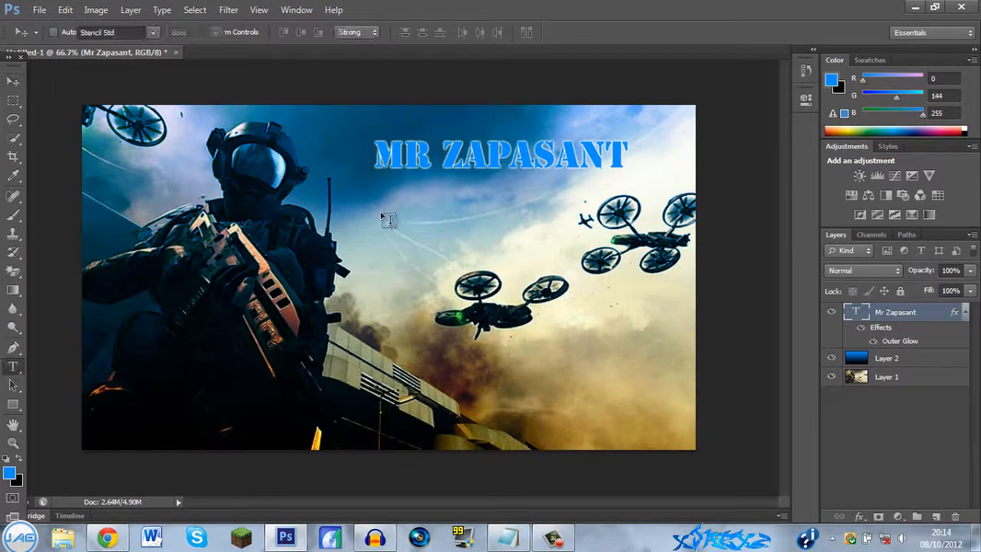
Step: Type the caption lines 'CAL OF DUTY', 'BLACK OPS II' and '100-0' in a new text box
left_click_drag(368, 214, 644, 429)
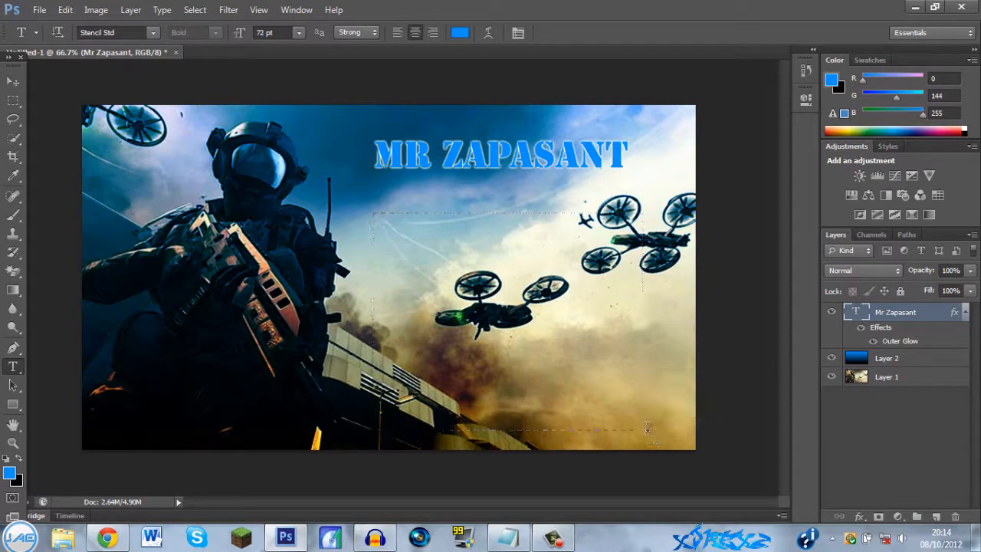
type("CAL")
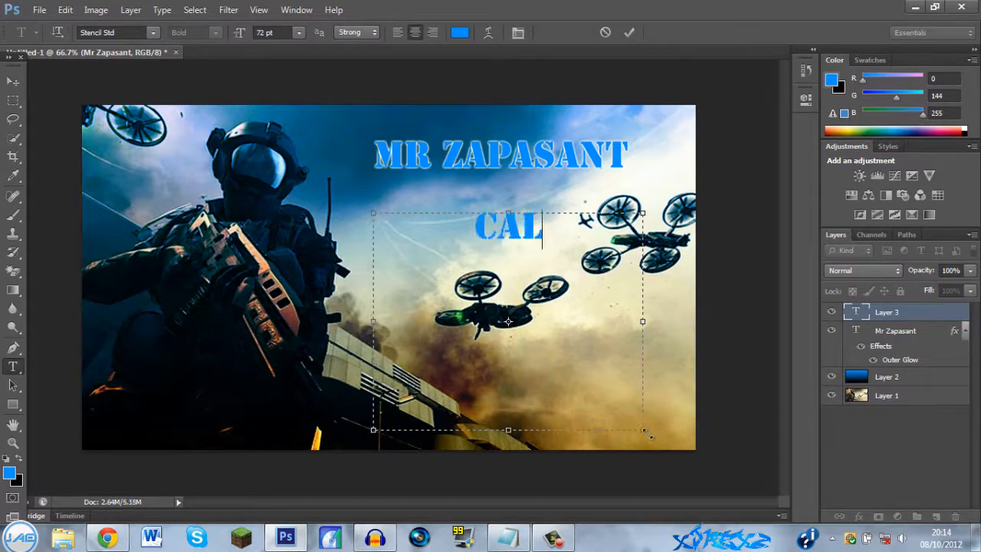
type("L OF DUT")
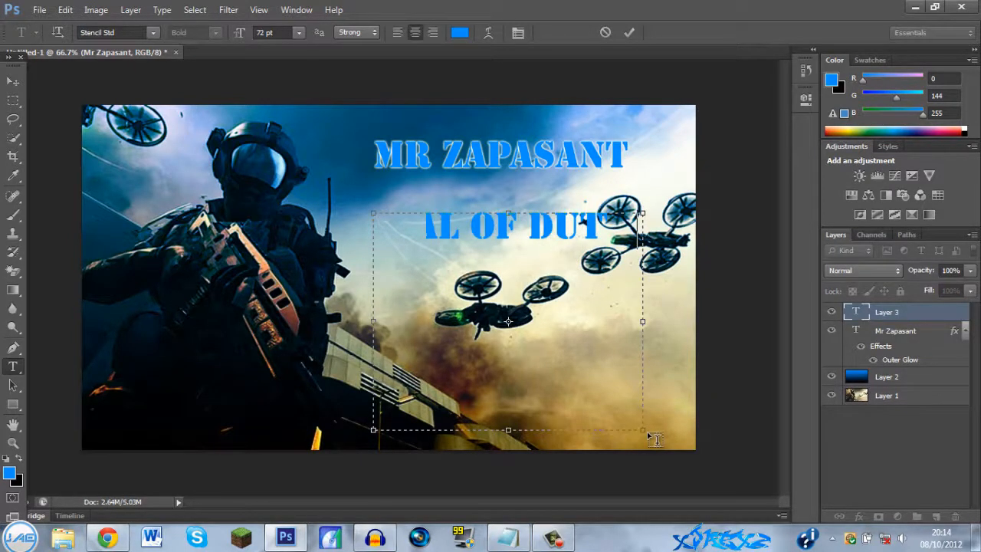
type("CAL OF DUTY B")
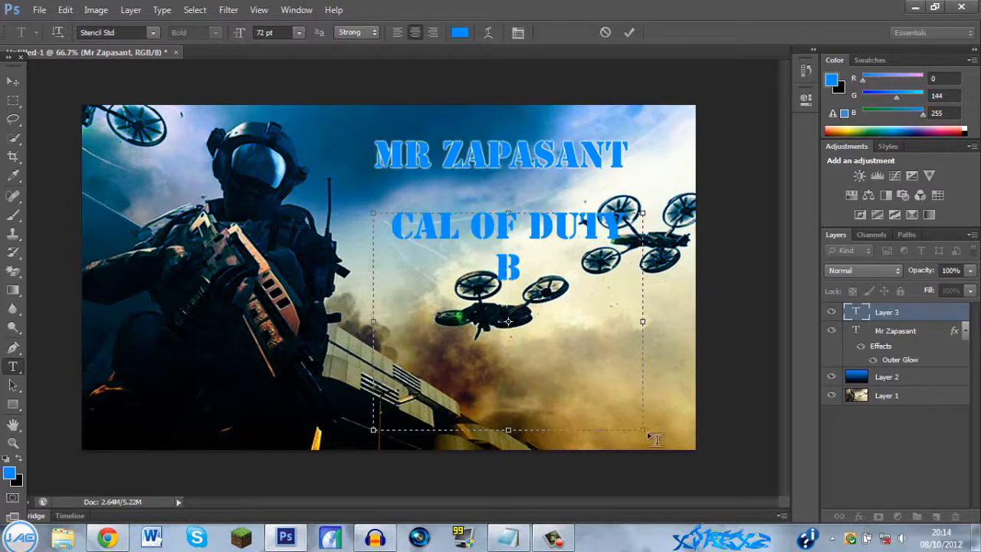
type("LACK")
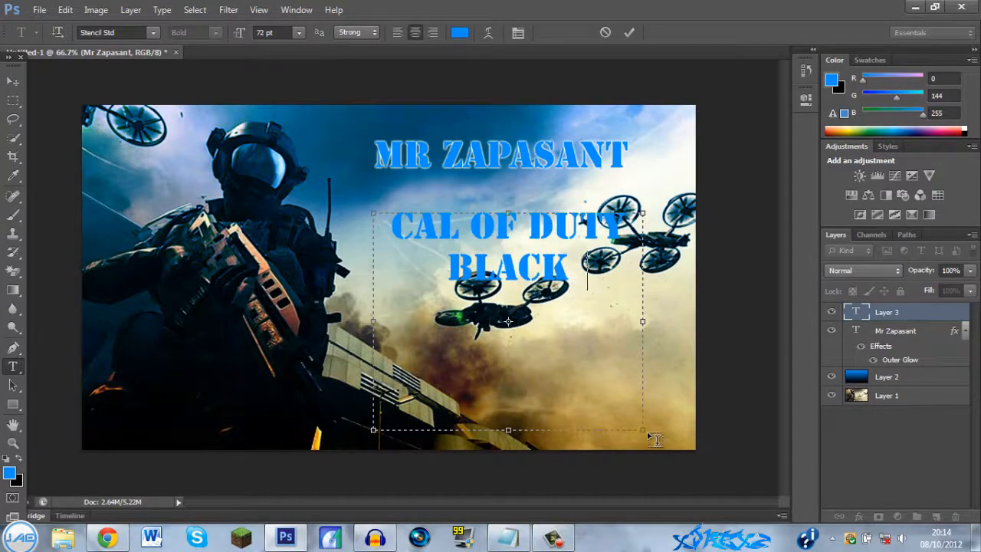
type("OPS")
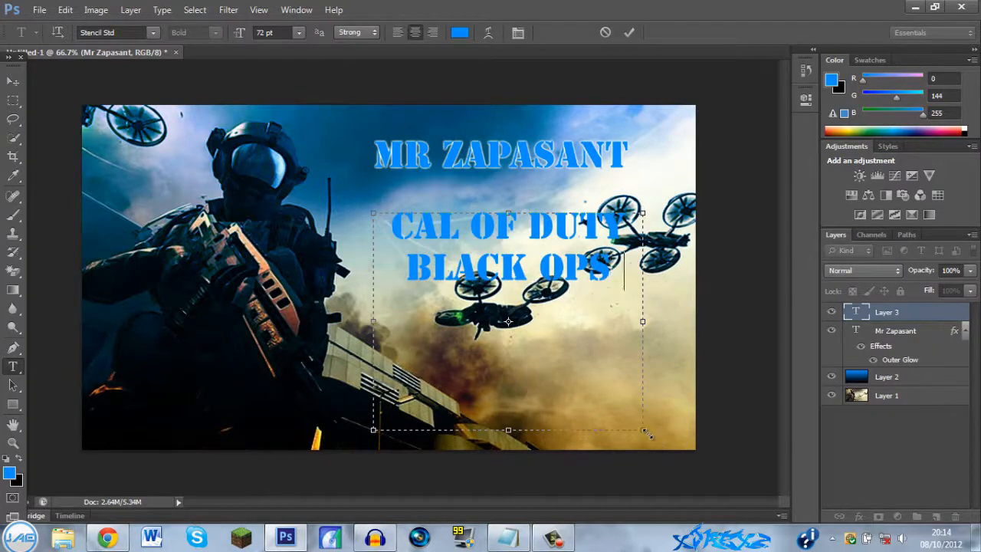
type("II")
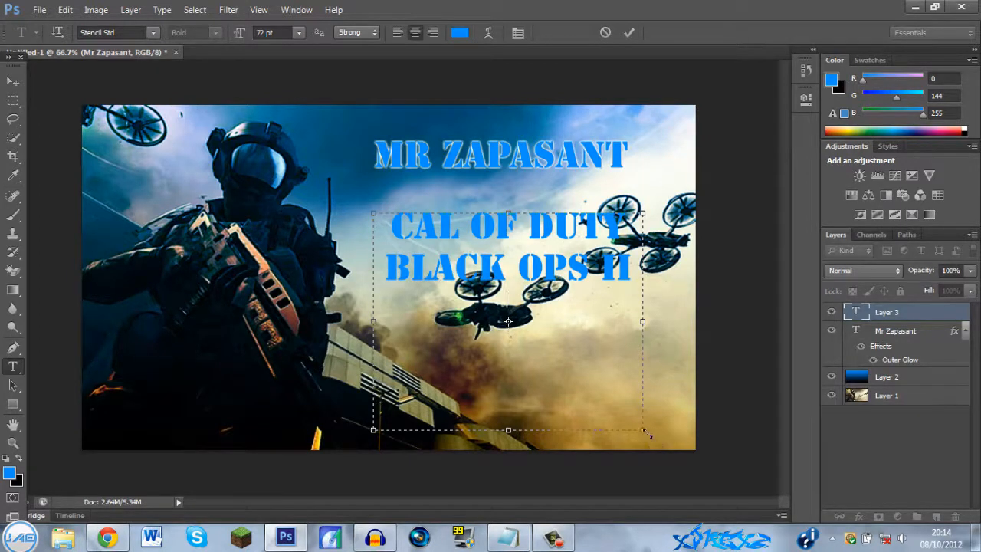
type("100-0")
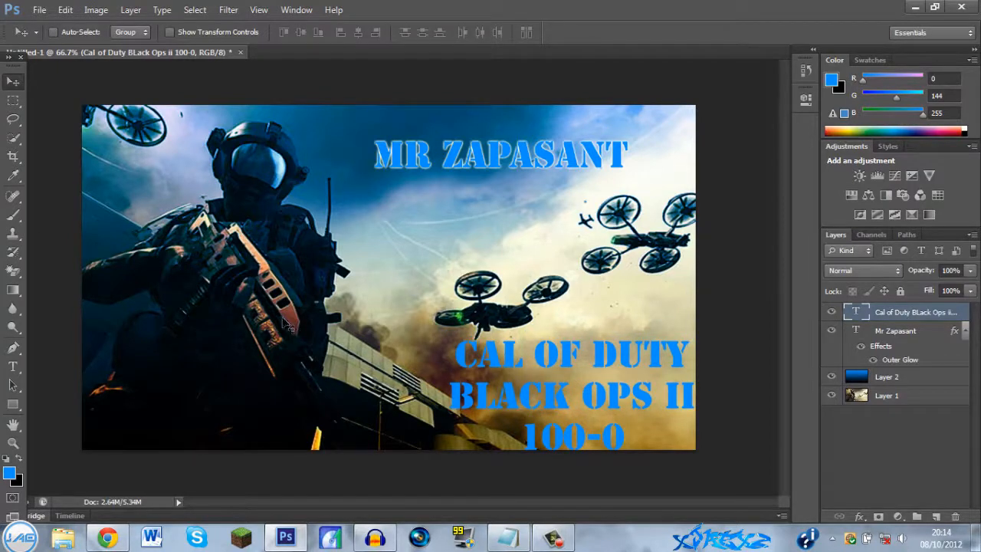
Step: Fix the caption typo by adding the missing L to 'CAL'
left_click(13, 366)
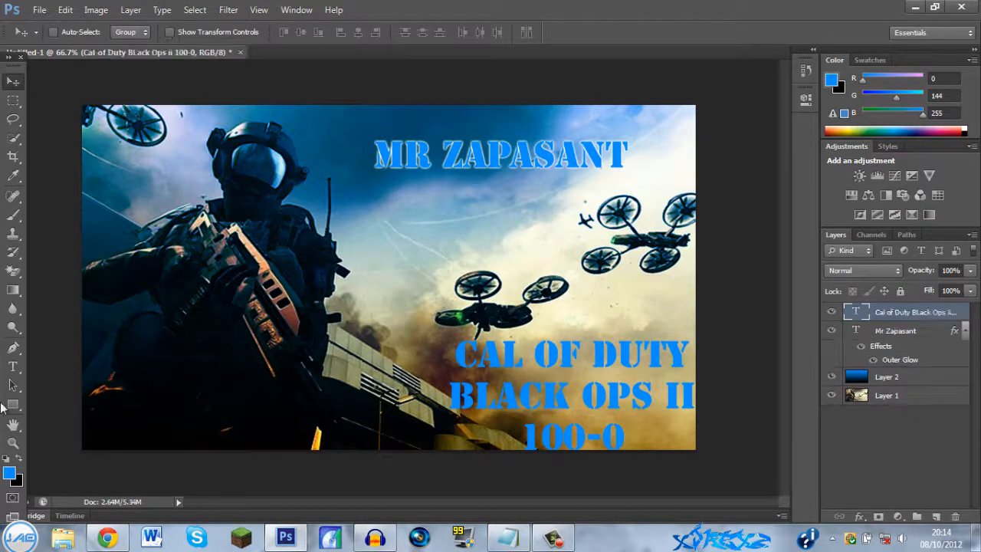
left_click(13, 367)
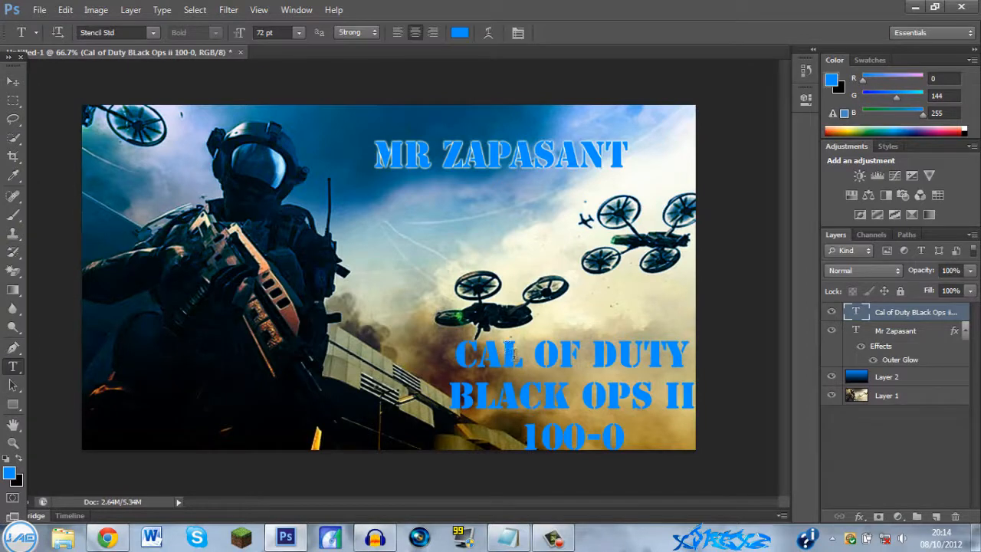
left_click(533, 357)
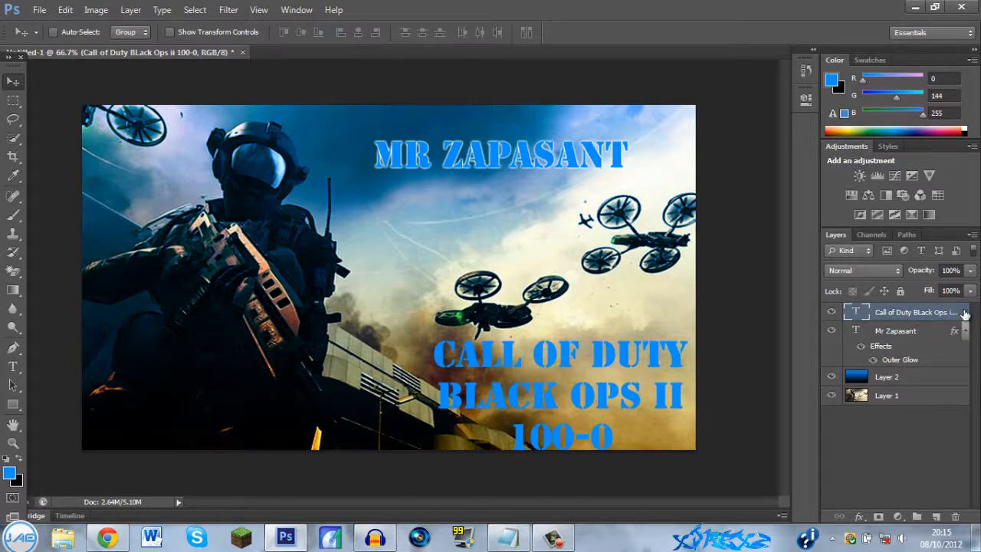
Step: Give the caption an outer glow and a reversed blue-to-black gradient overlay at 138% scale
double_click(912, 312)
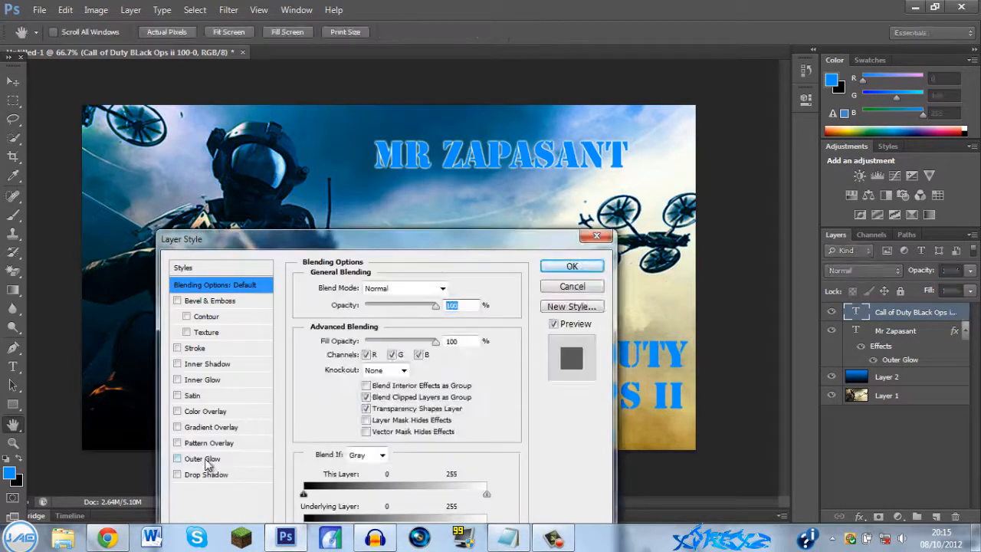
left_click(202, 458)
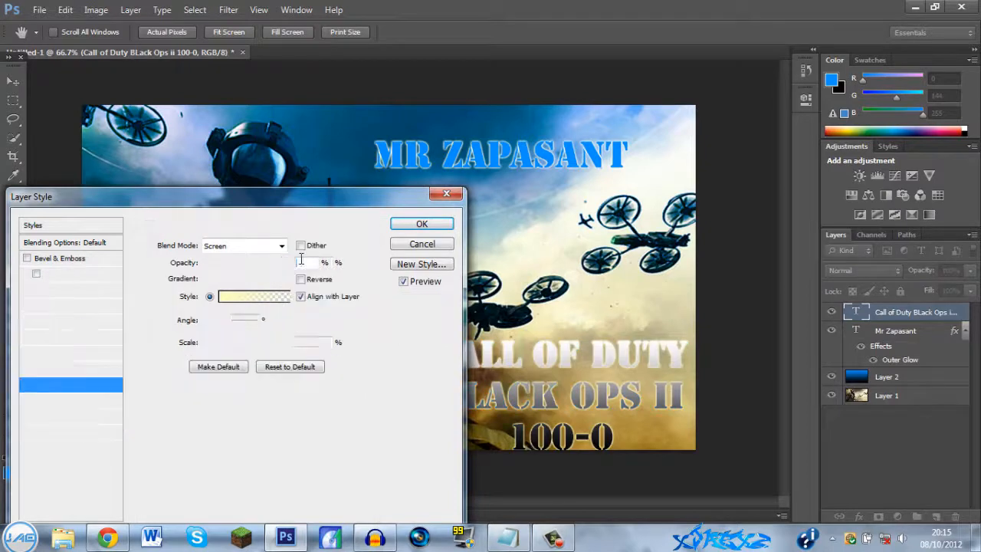
left_click(255, 278)
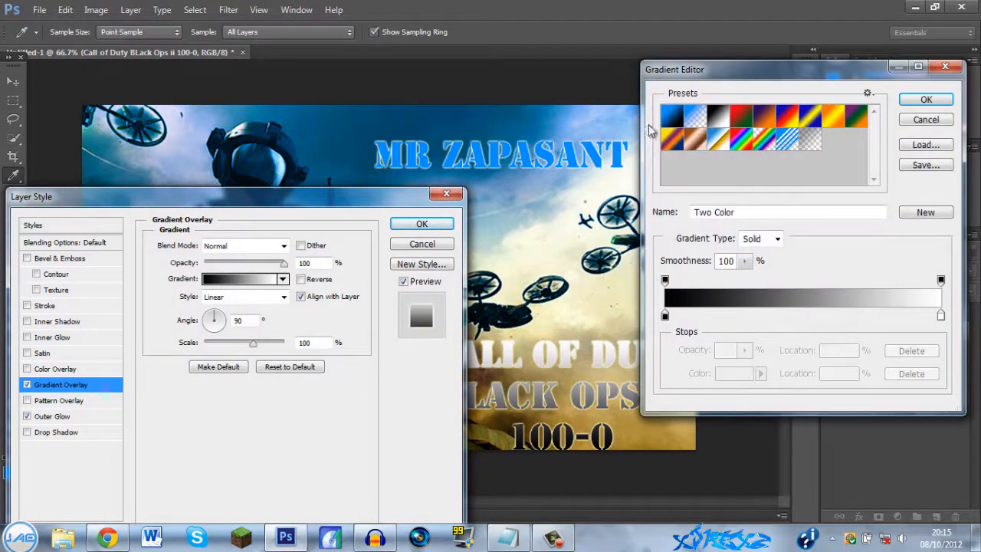
left_click(672, 115)
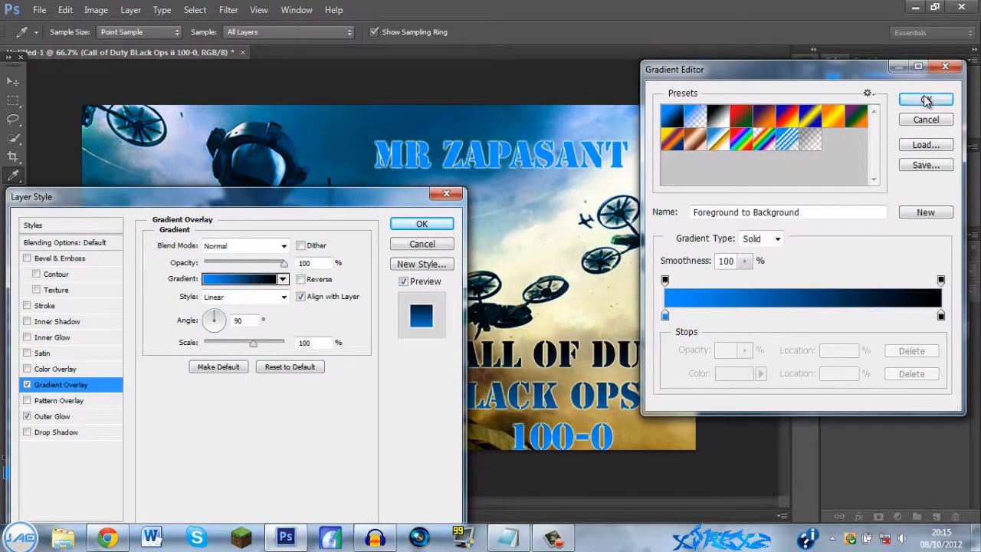
left_click(925, 100)
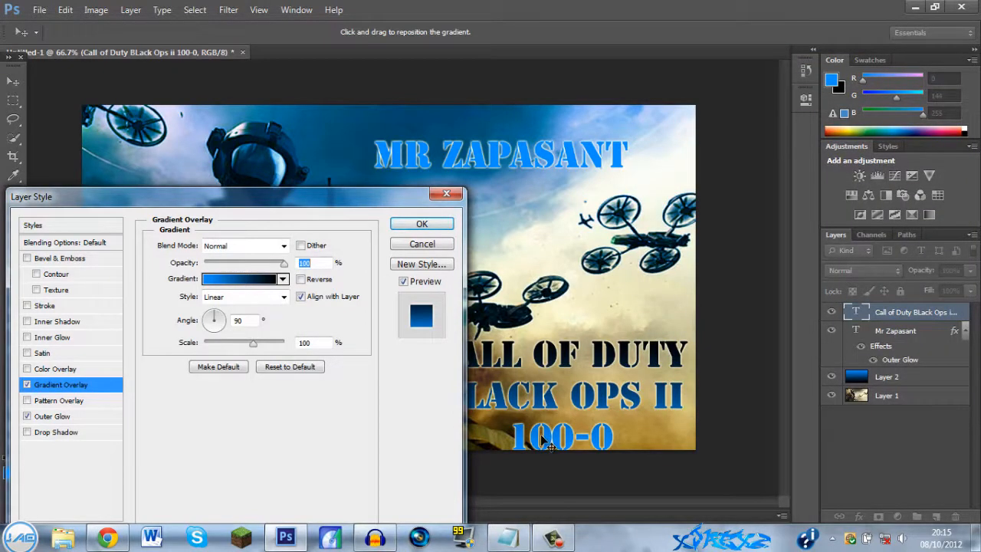
left_click(301, 279)
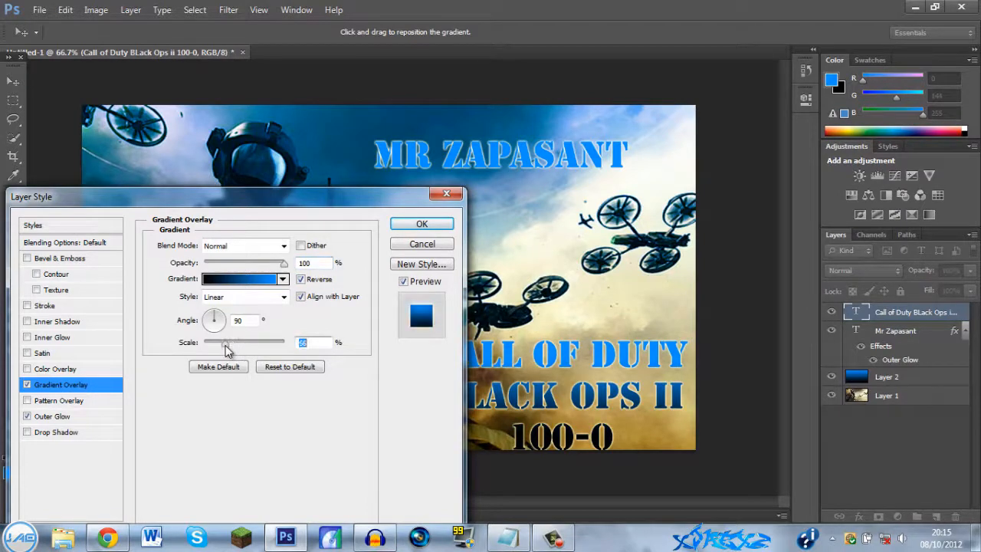
left_click_drag(226, 342, 276, 342)
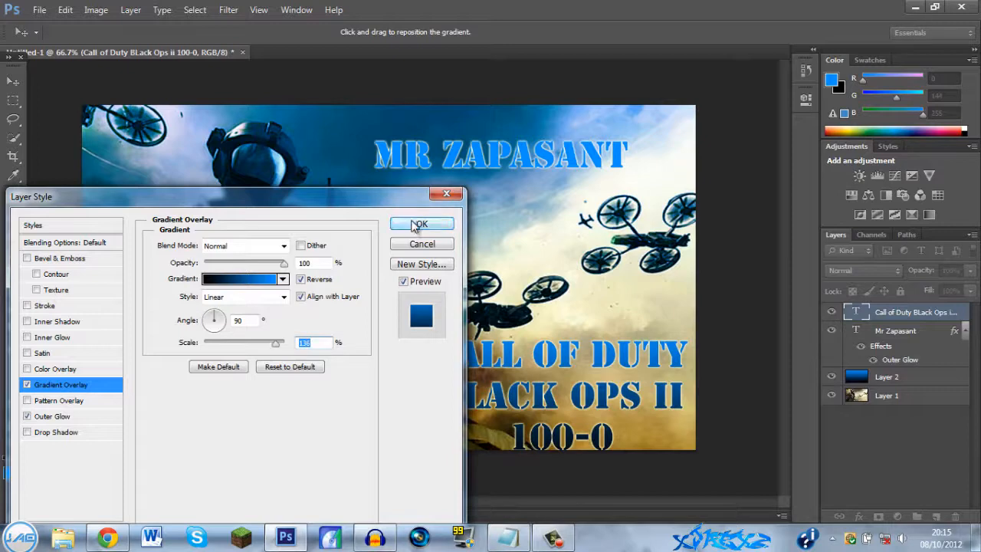
left_click(420, 224)
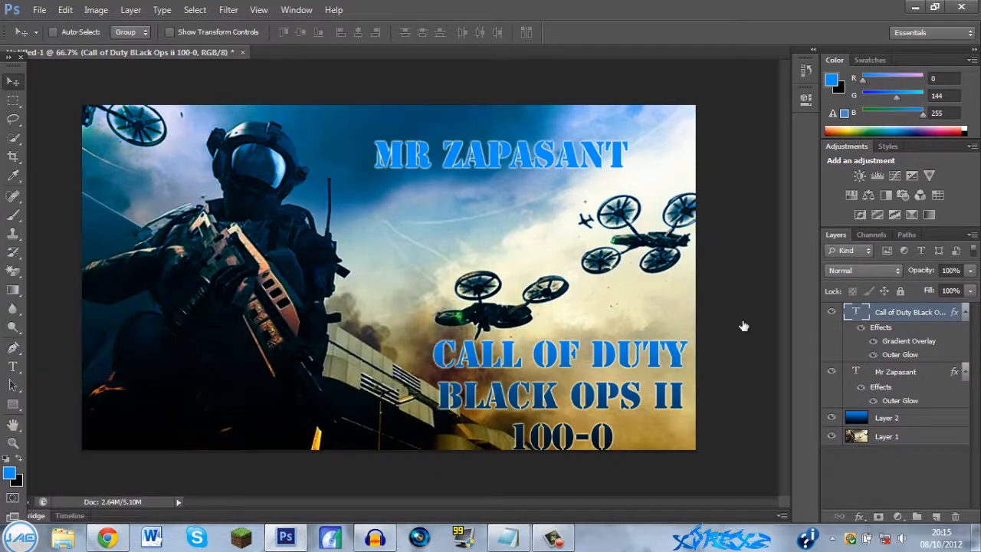
Step: Add a blue-to-black Gradient Overlay to the MR ZAPASANT title layer
left_click(894, 372)
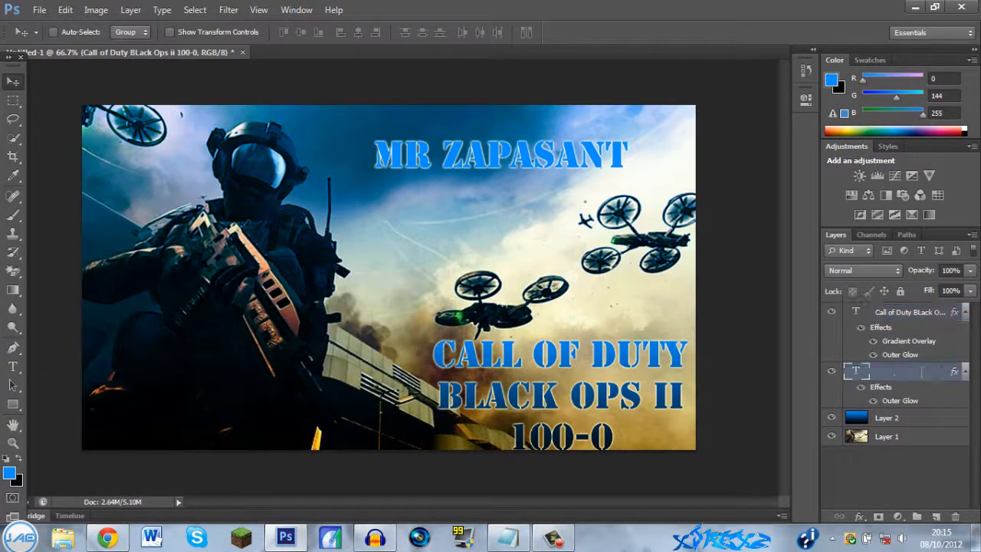
double_click(895, 372)
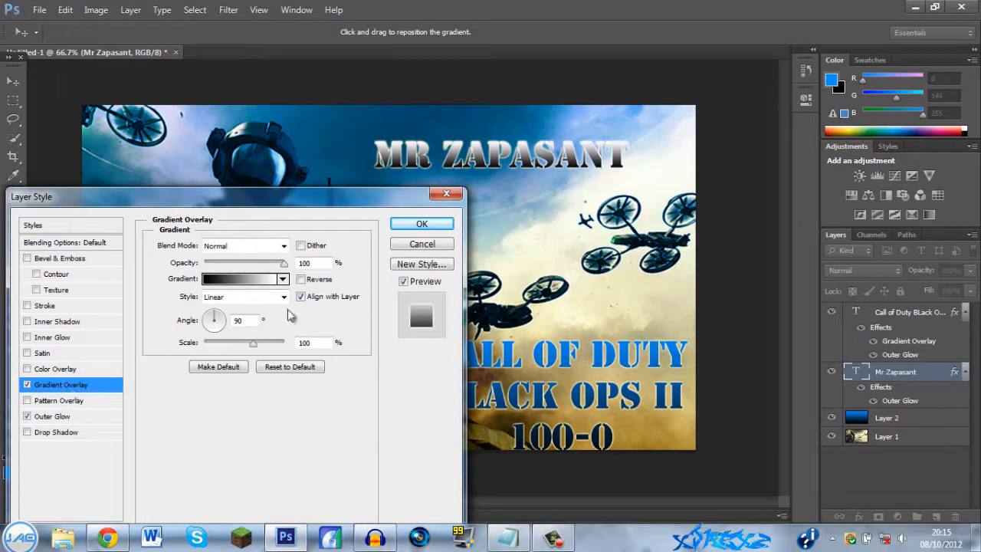
left_click(241, 278)
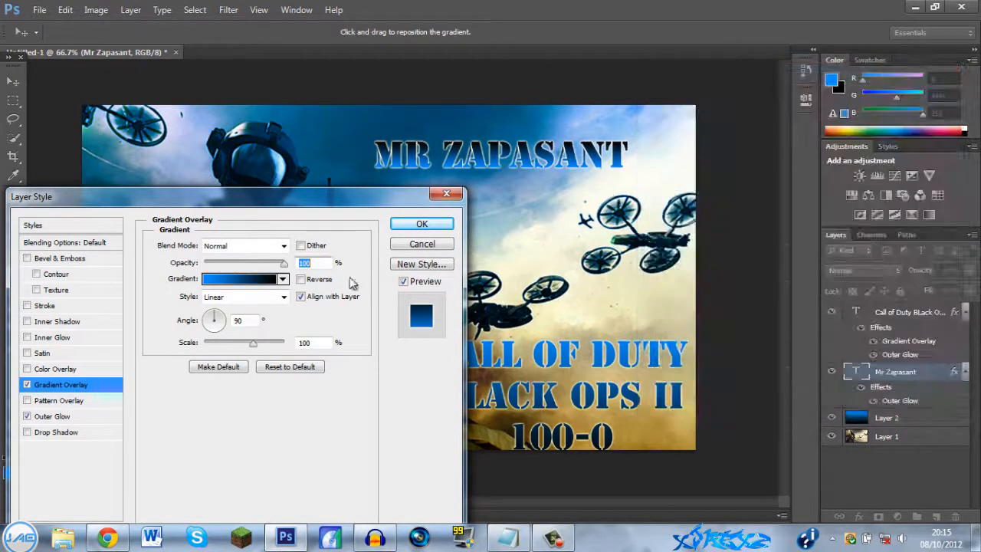
left_click(301, 279)
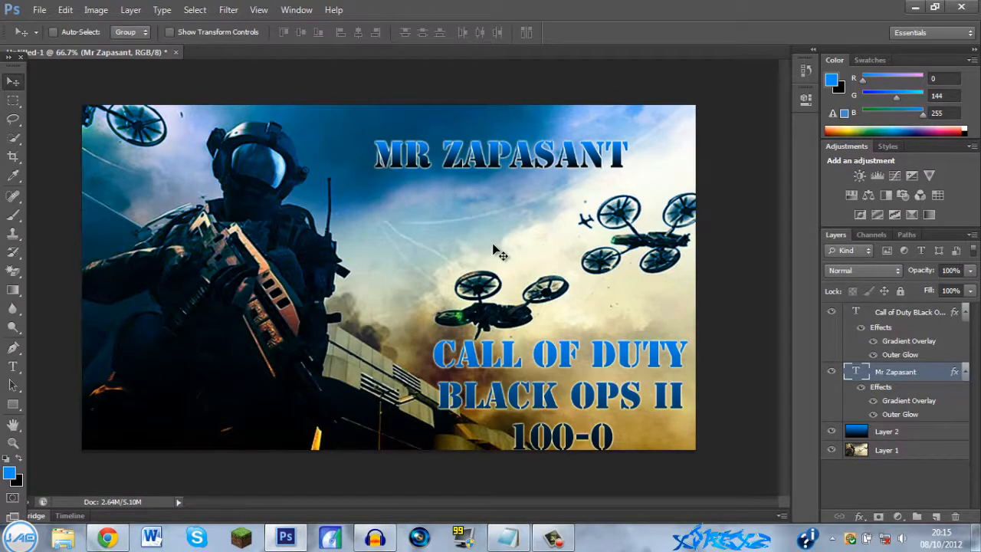
mouse_move(50, 17)
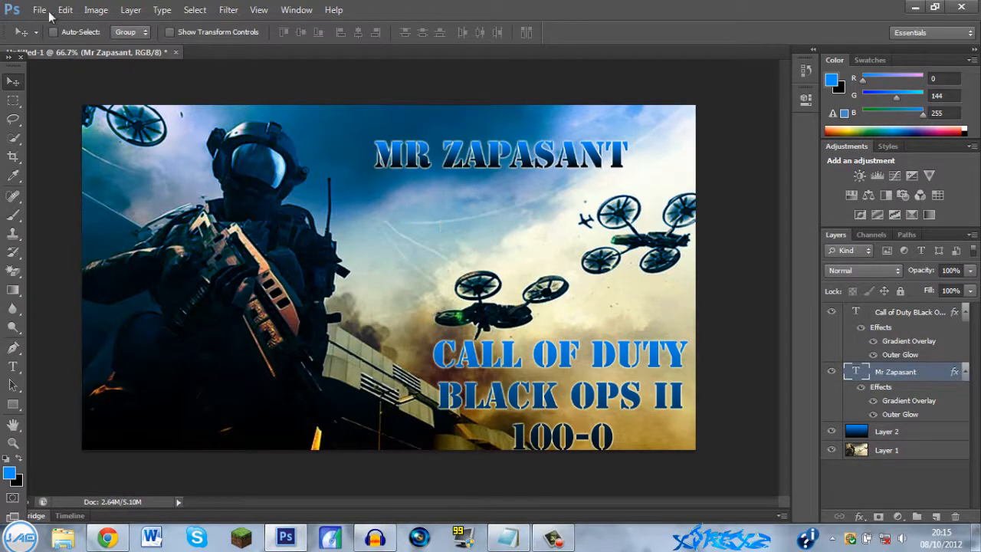
Step: Save As JPEG 'Mr Zapasant Thumbnail.jpg', replacing the existing file
left_click(39, 10)
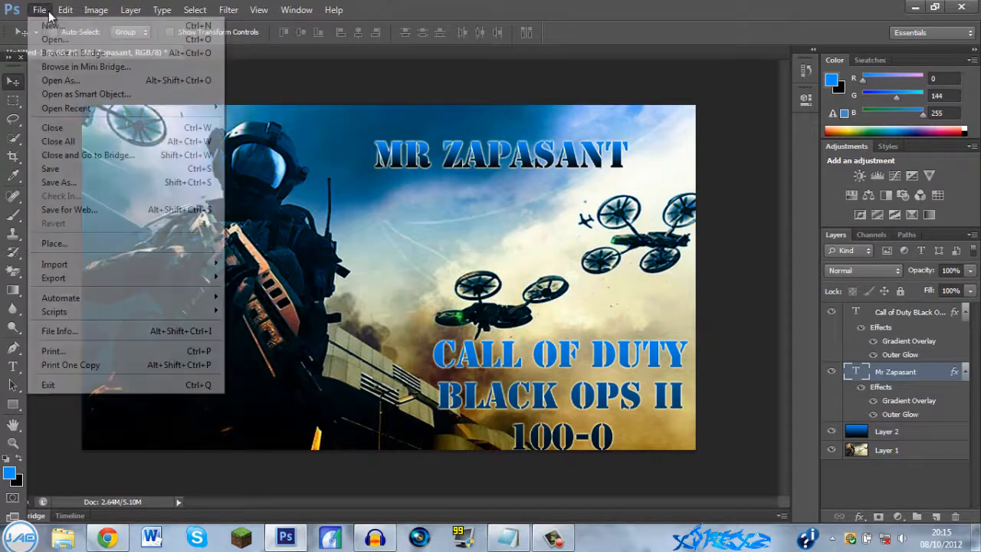
left_click(59, 182)
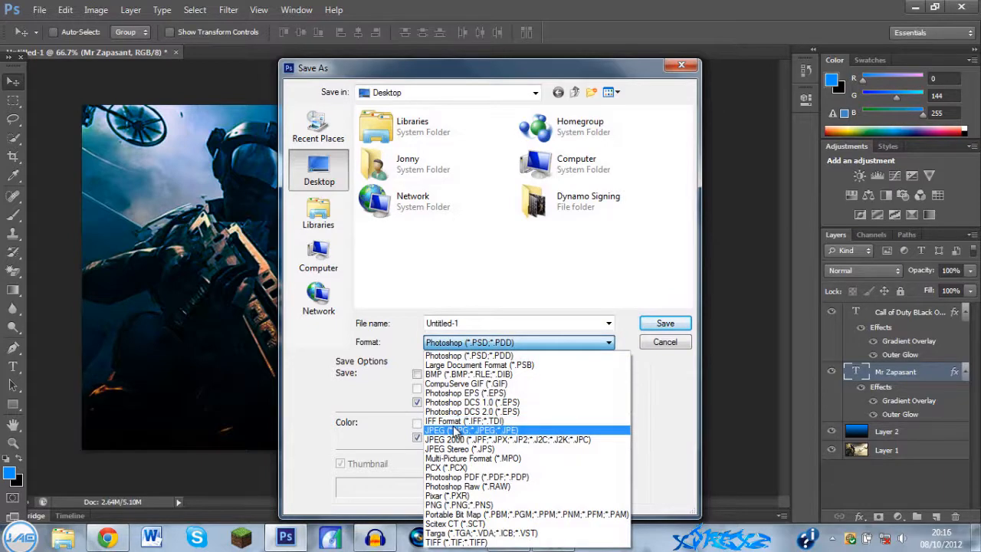
left_click(472, 430)
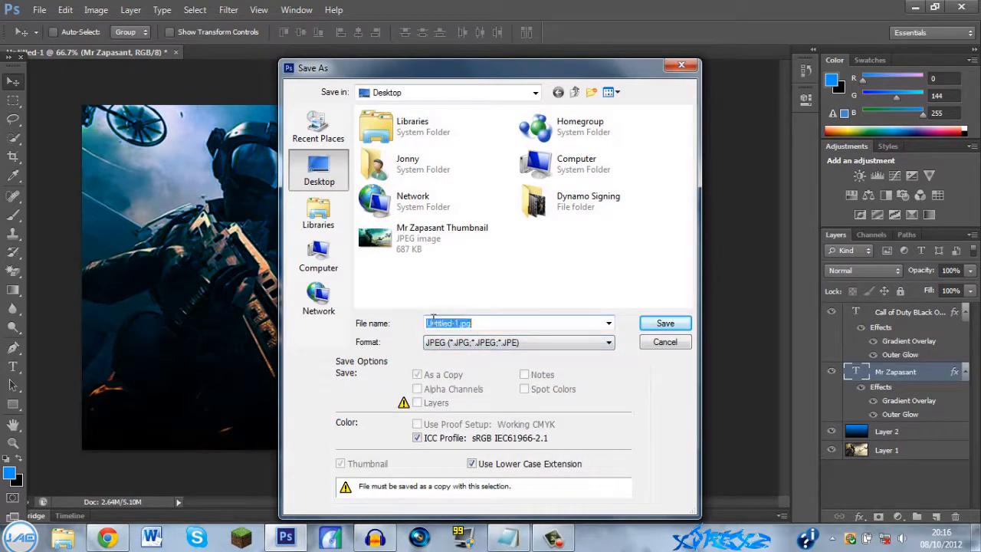
type("Mr")
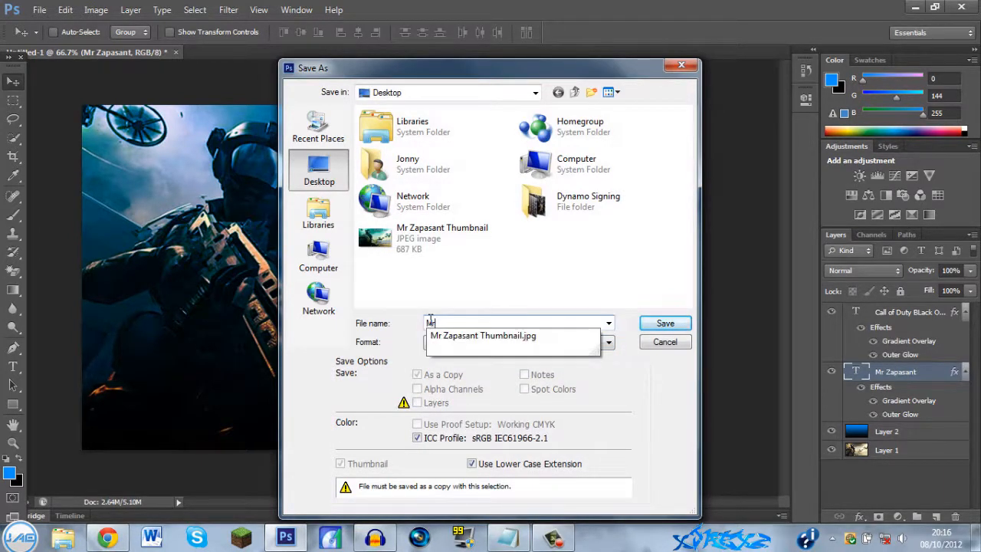
left_click(483, 336)
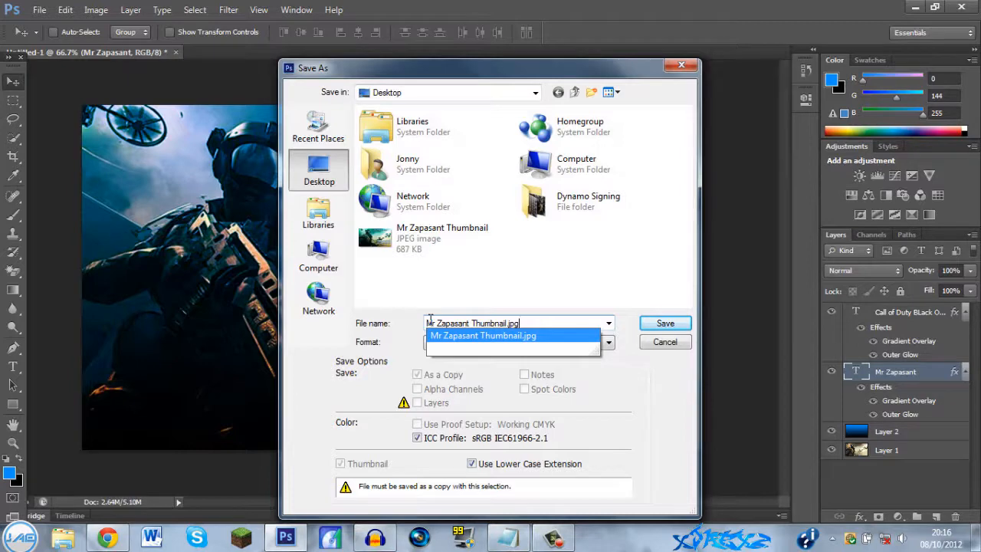
left_click(664, 323)
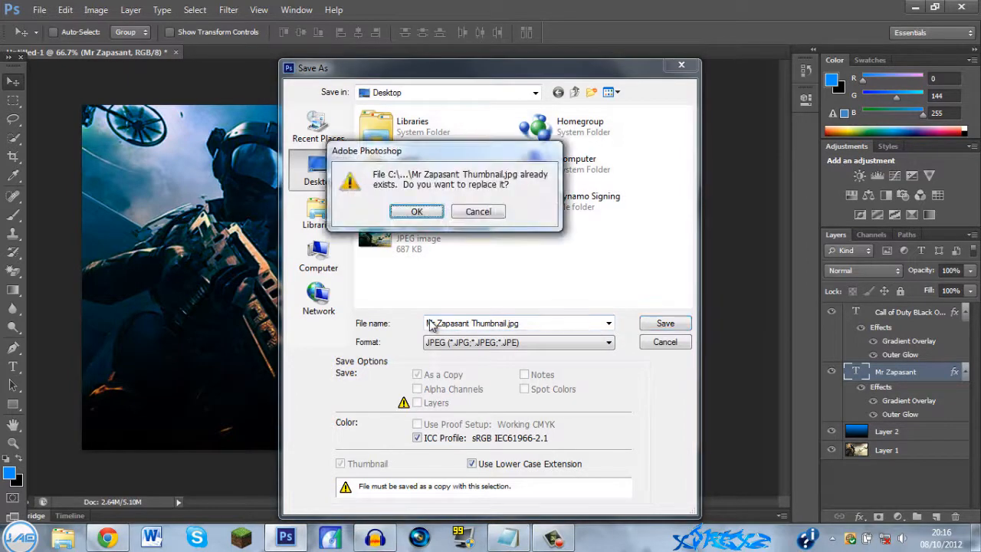
left_click(417, 211)
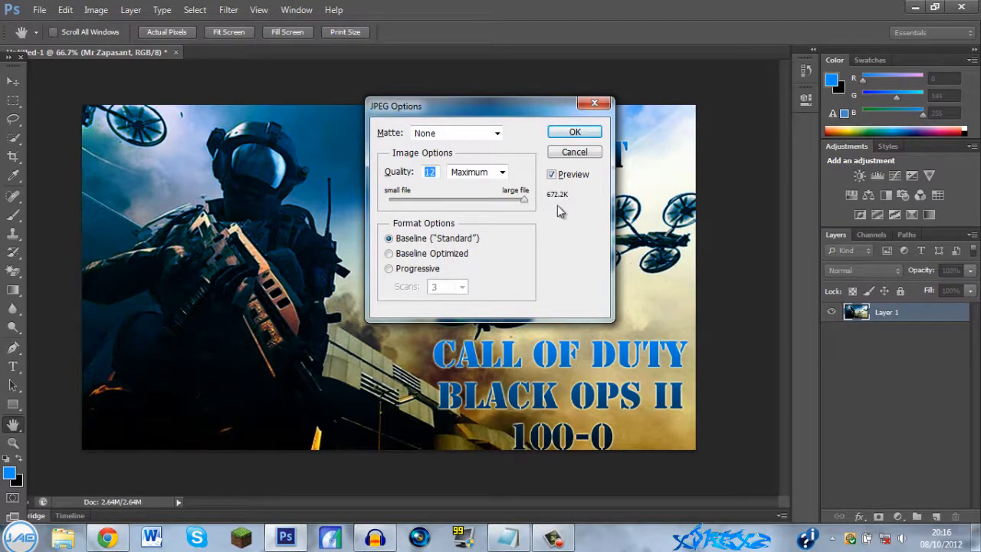
mouse_move(571, 203)
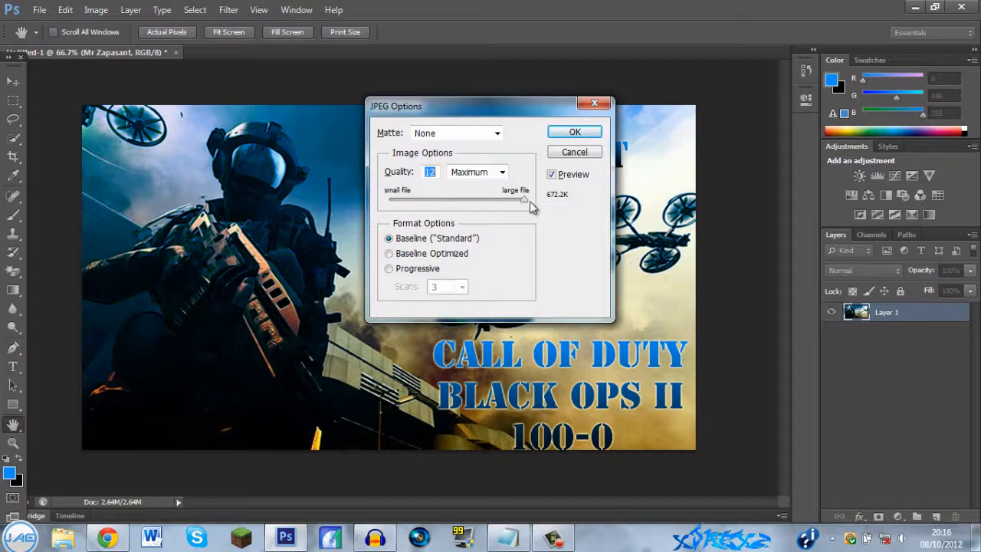
mouse_move(525, 201)
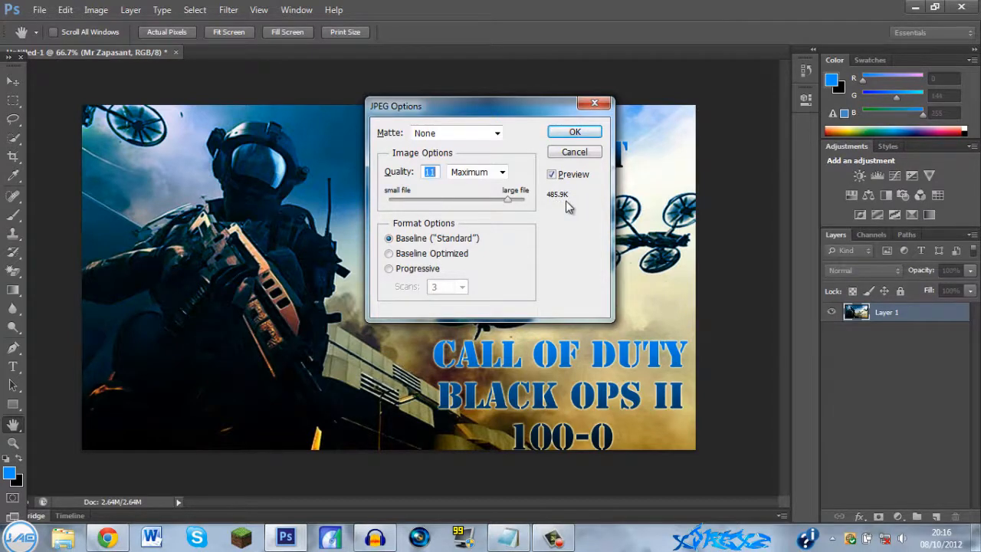
mouse_move(547, 212)
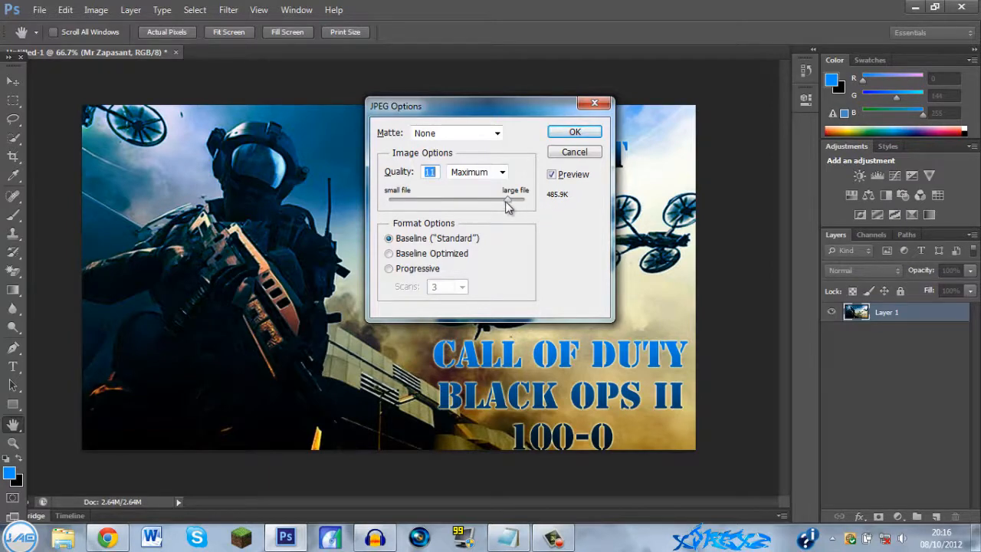
Step: Compare lower JPEG quality, then confirm the save at maximum quality 12
left_click_drag(505, 199, 479, 200)
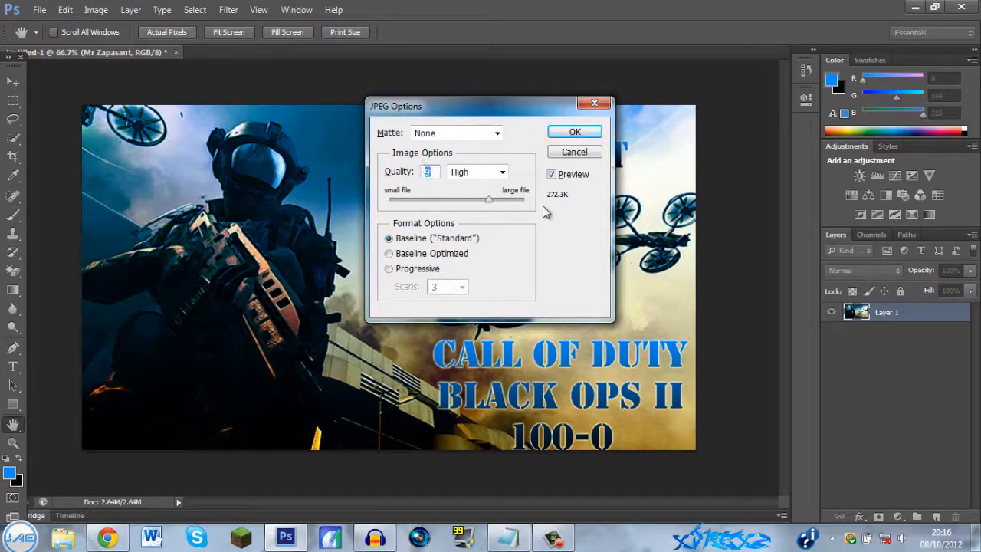
left_click_drag(489, 199, 521, 199)
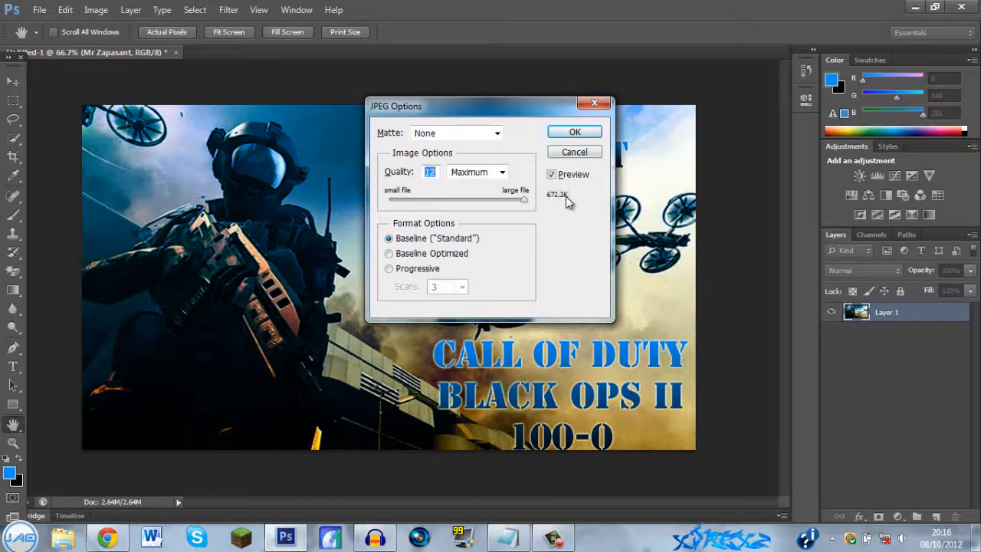
left_click(574, 131)
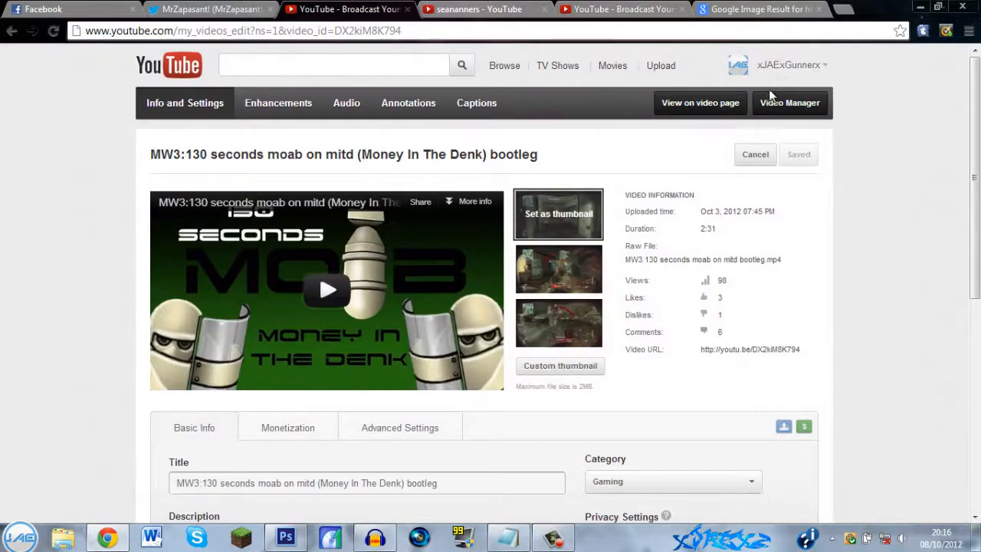
mouse_move(699, 221)
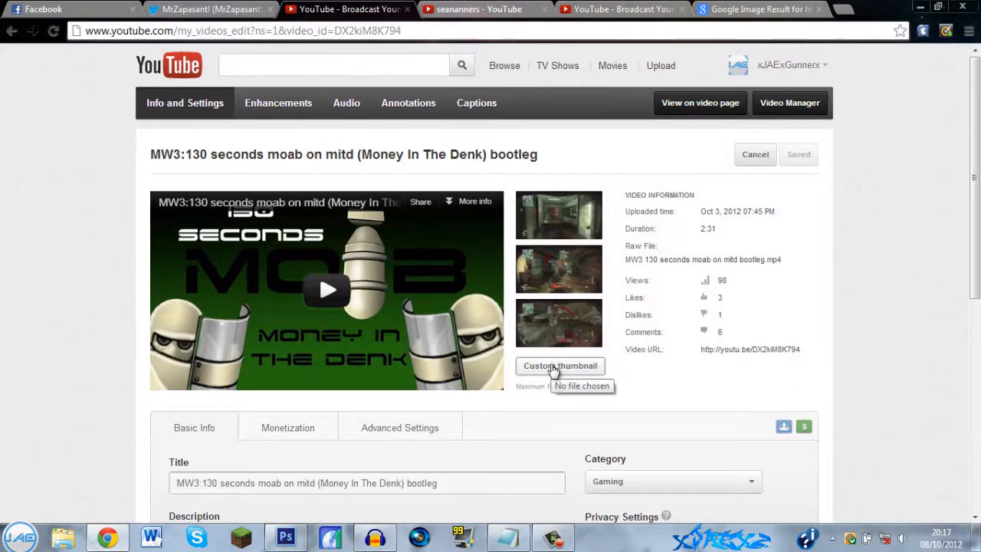
left_click(560, 365)
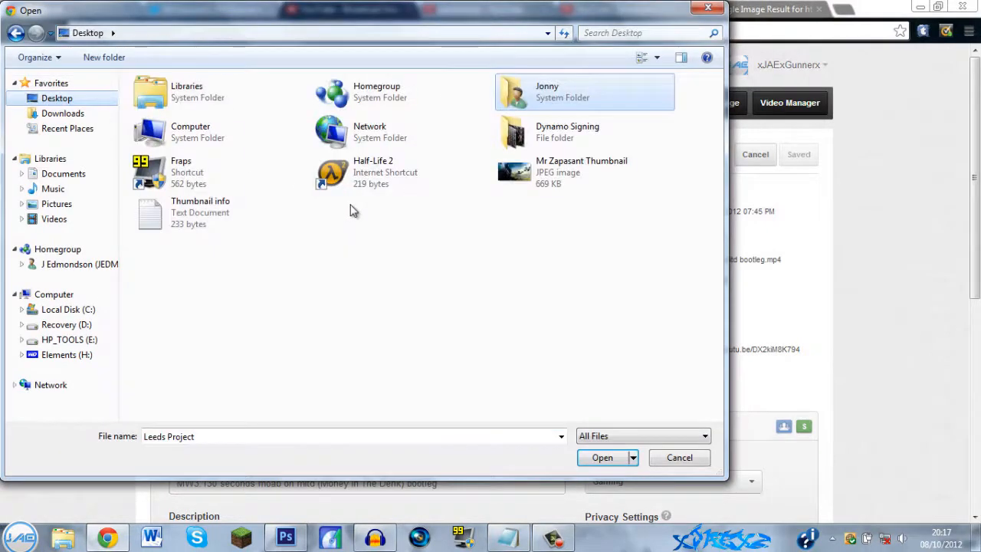
left_click(581, 171)
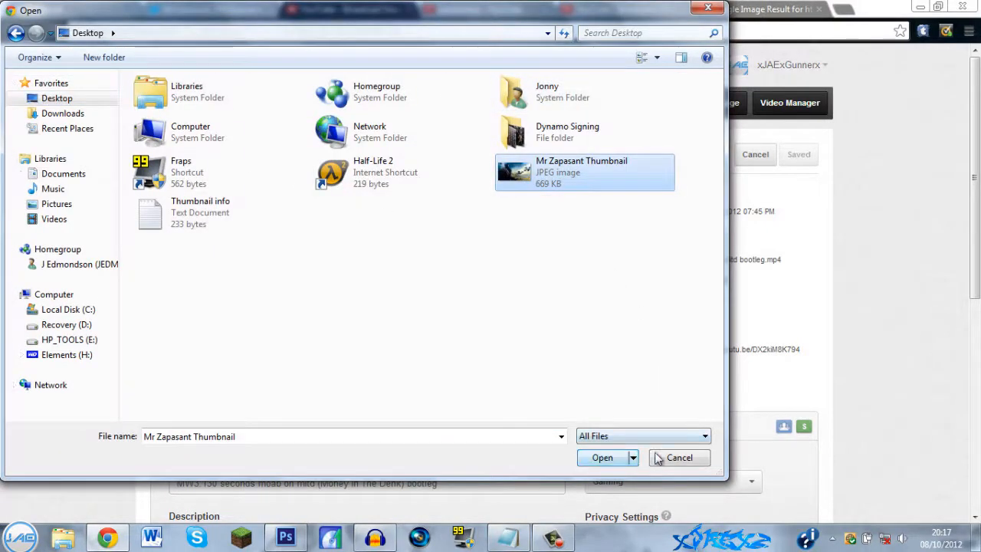
left_click(602, 458)
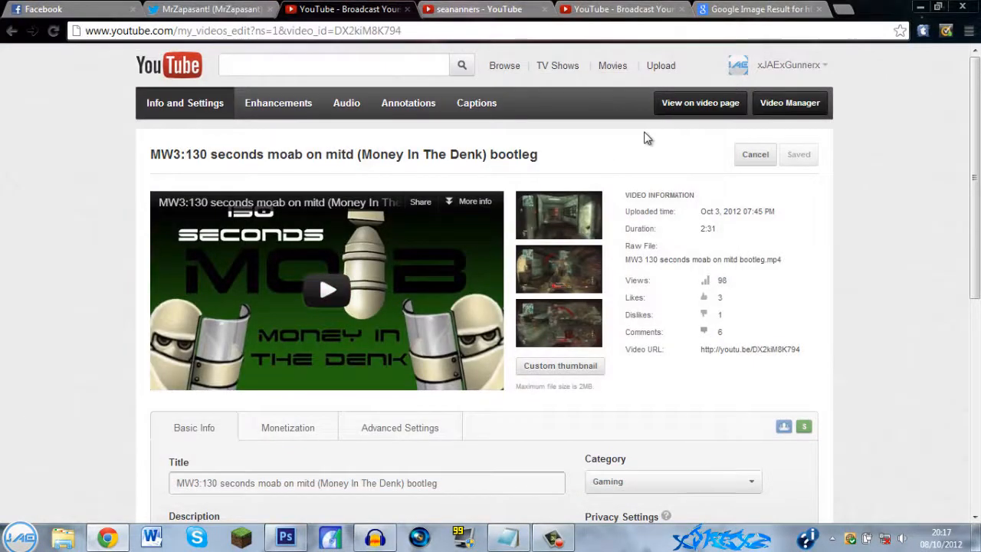